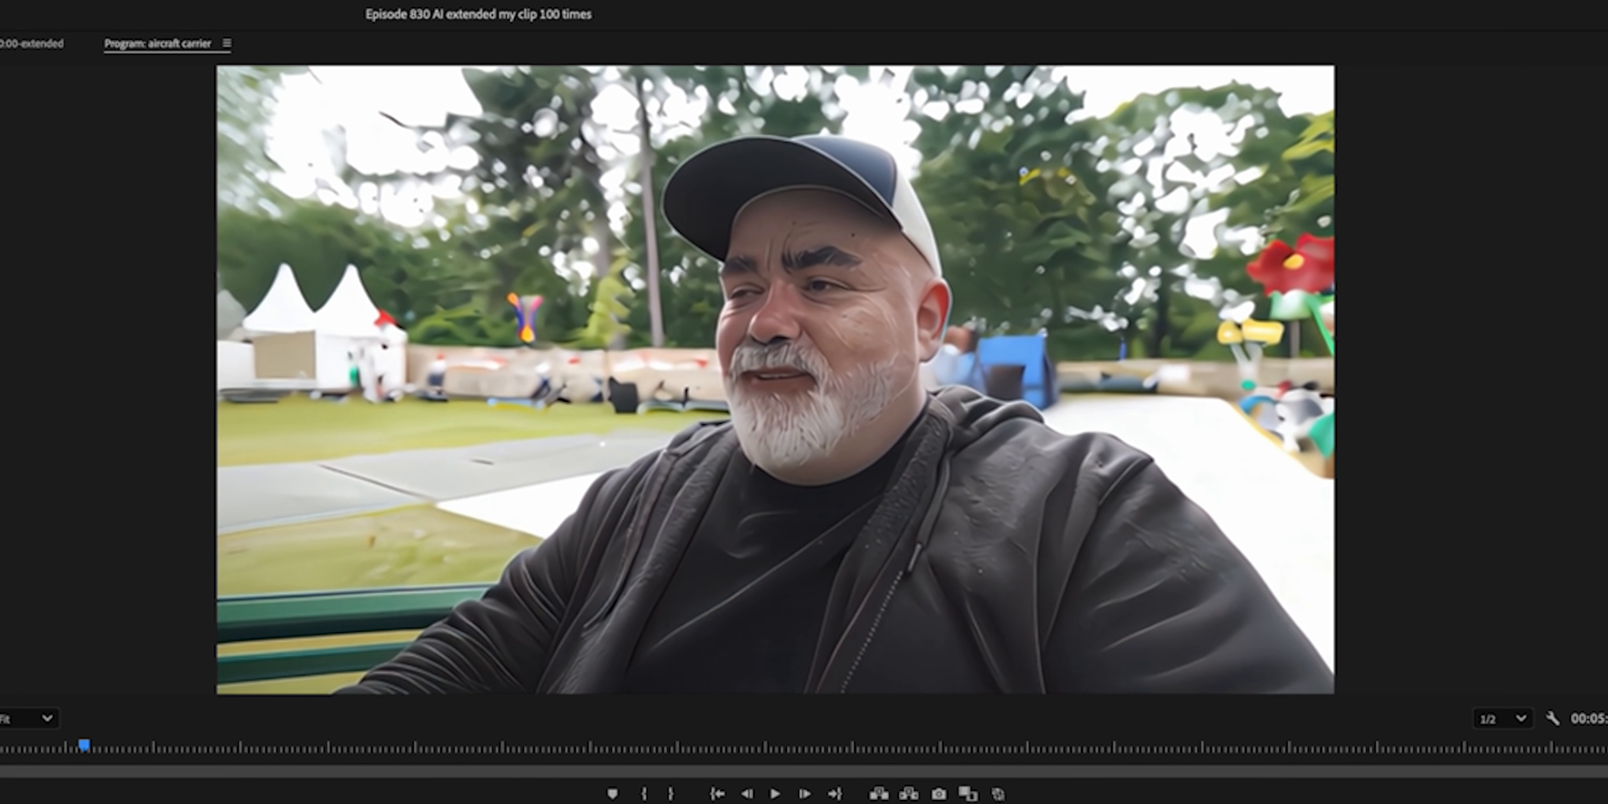
- Play the extended park clip of the man in a cap, then stop on the painterly AI frames
click(775, 792)
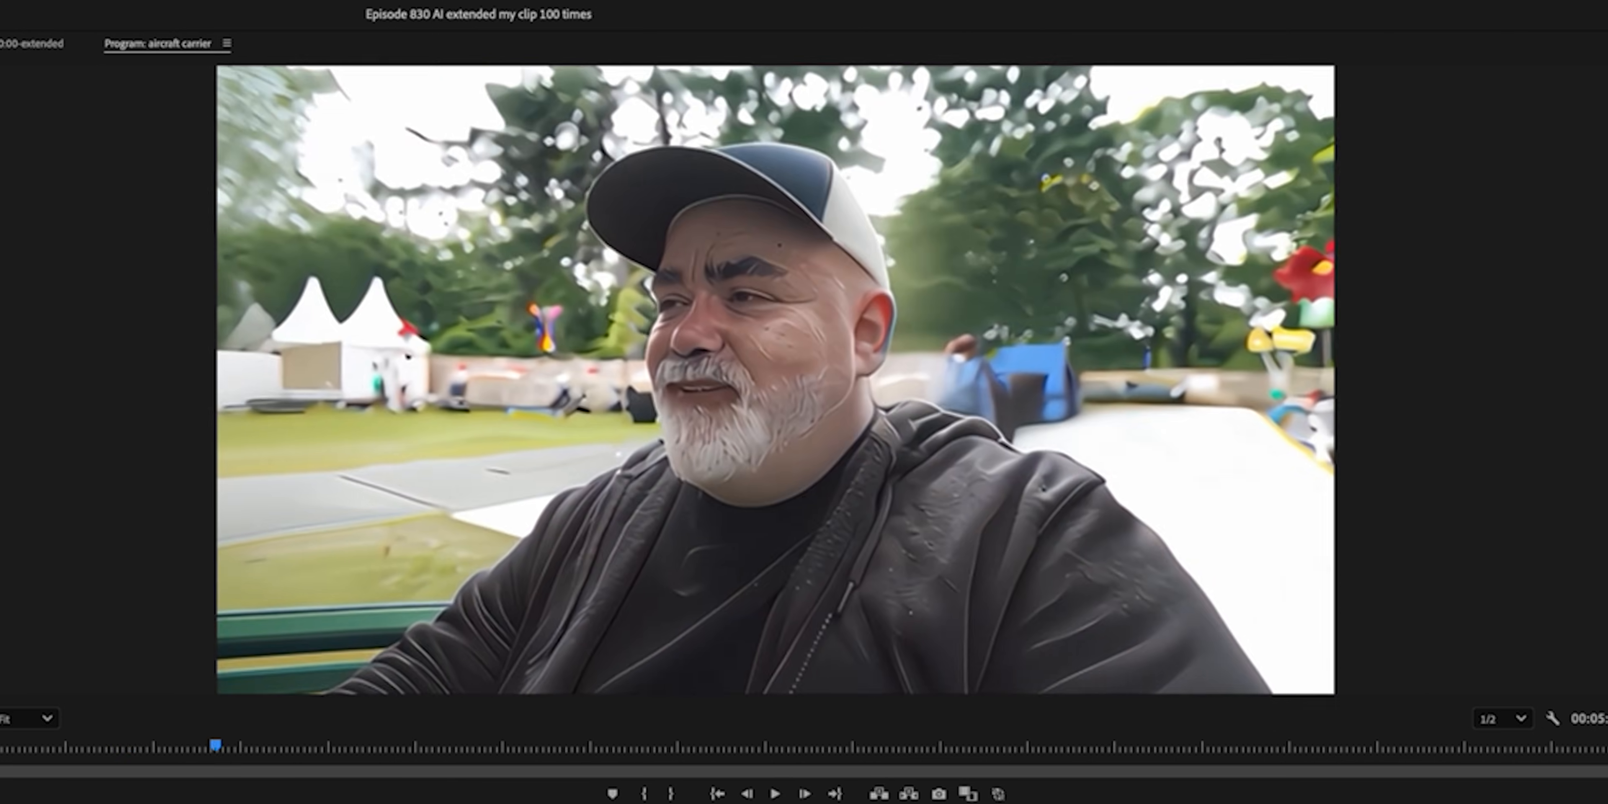
click(775, 792)
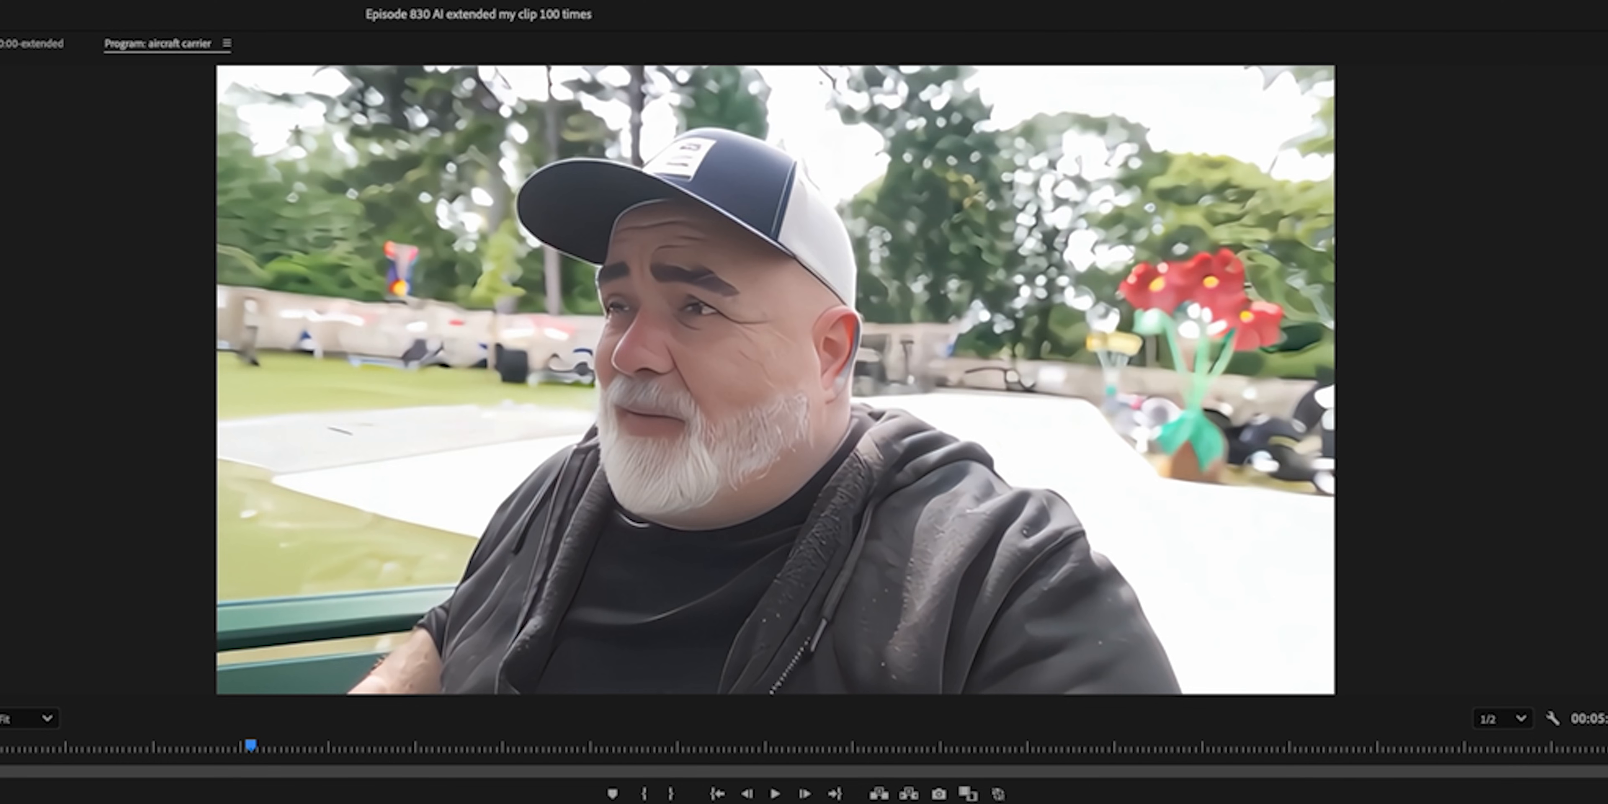
- Resume and toggle playback through the degraded AI frames until the unstylized shot of the man returns
click(775, 793)
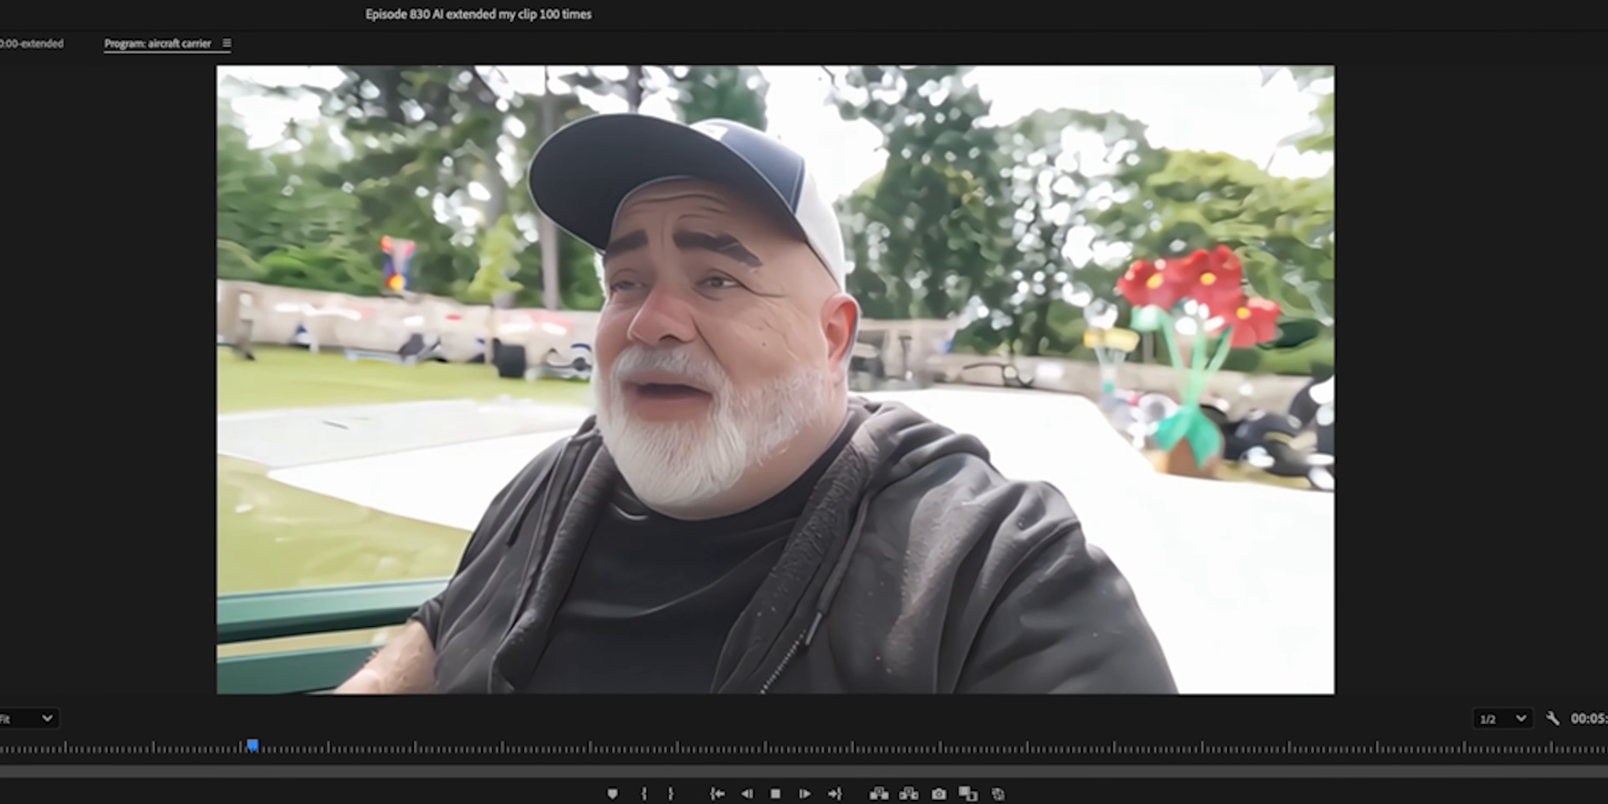
click(804, 793)
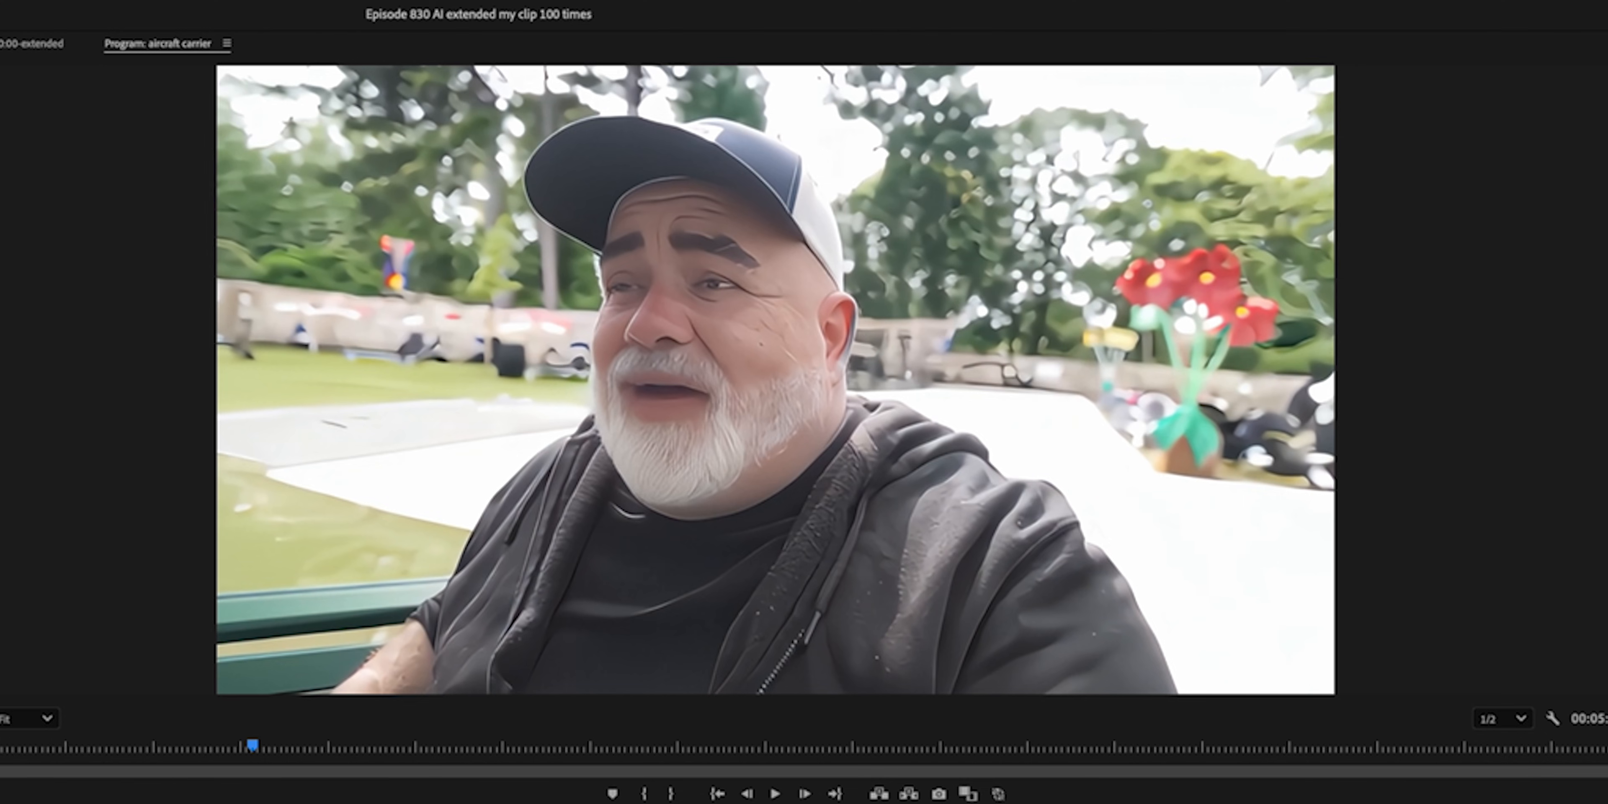
click(773, 793)
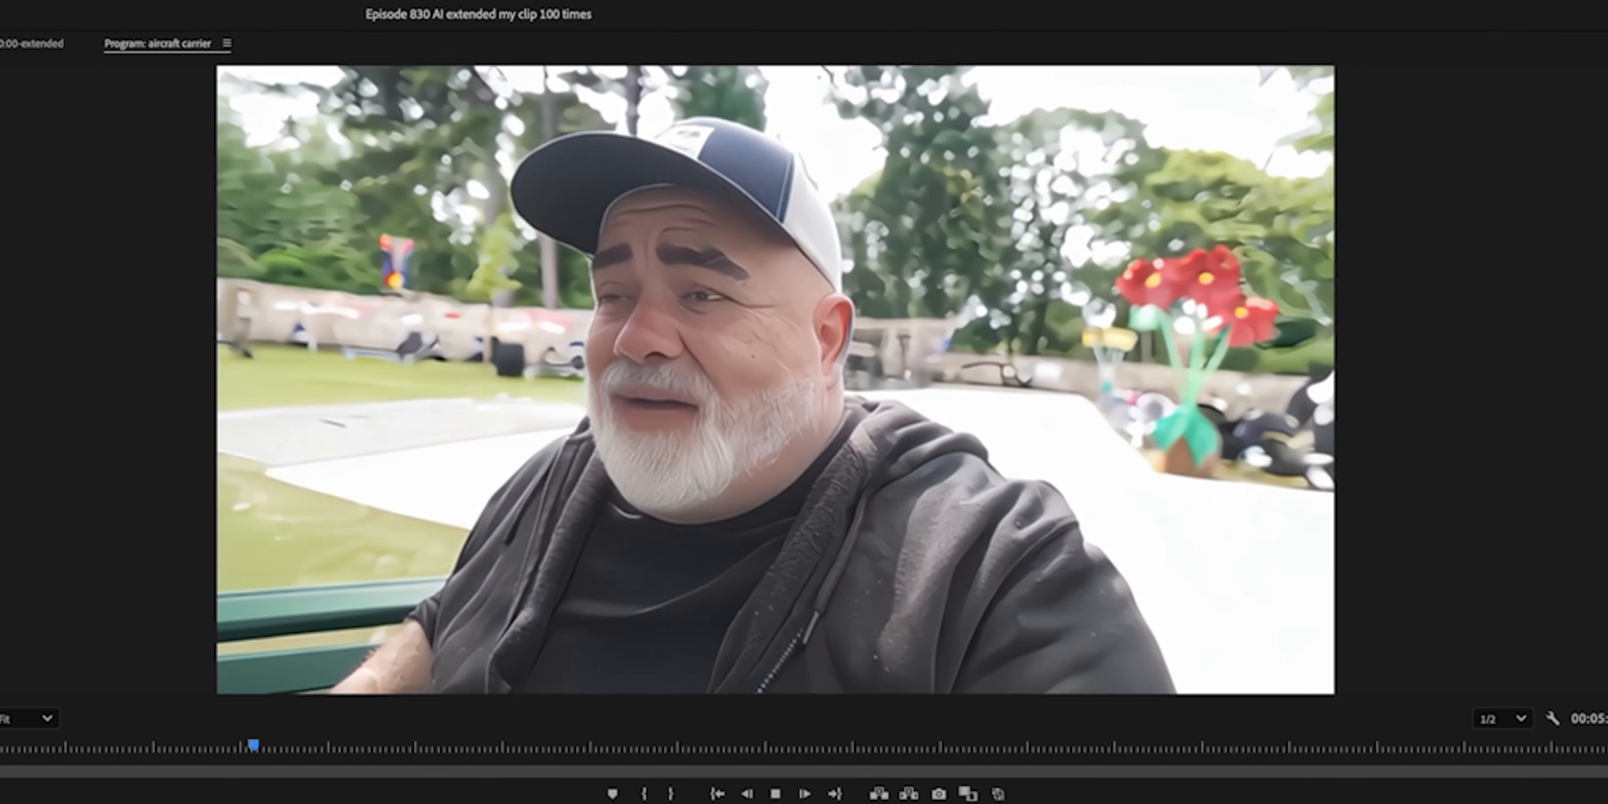
click(805, 793)
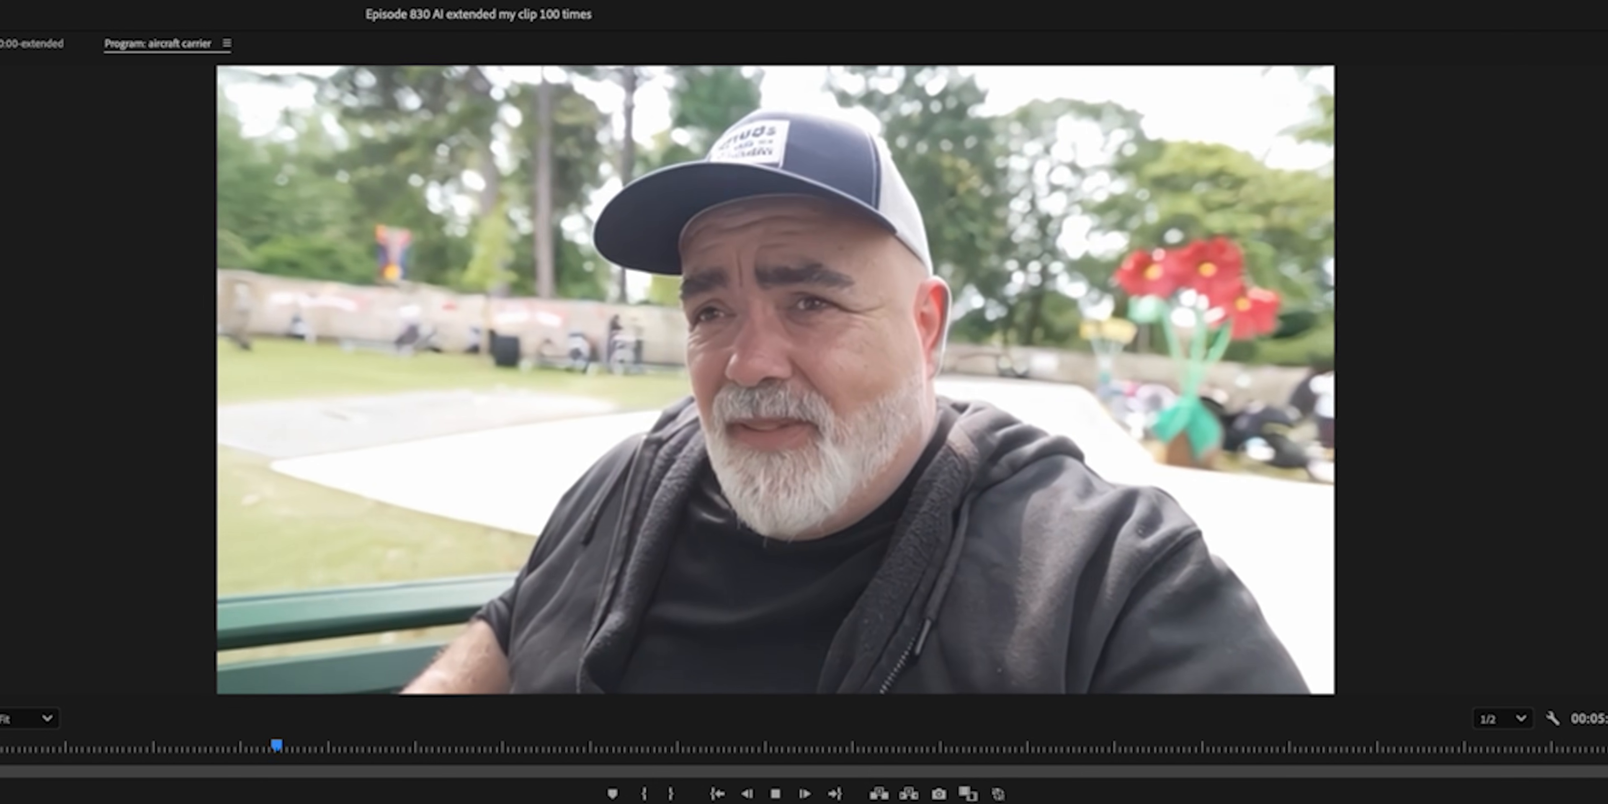
click(804, 792)
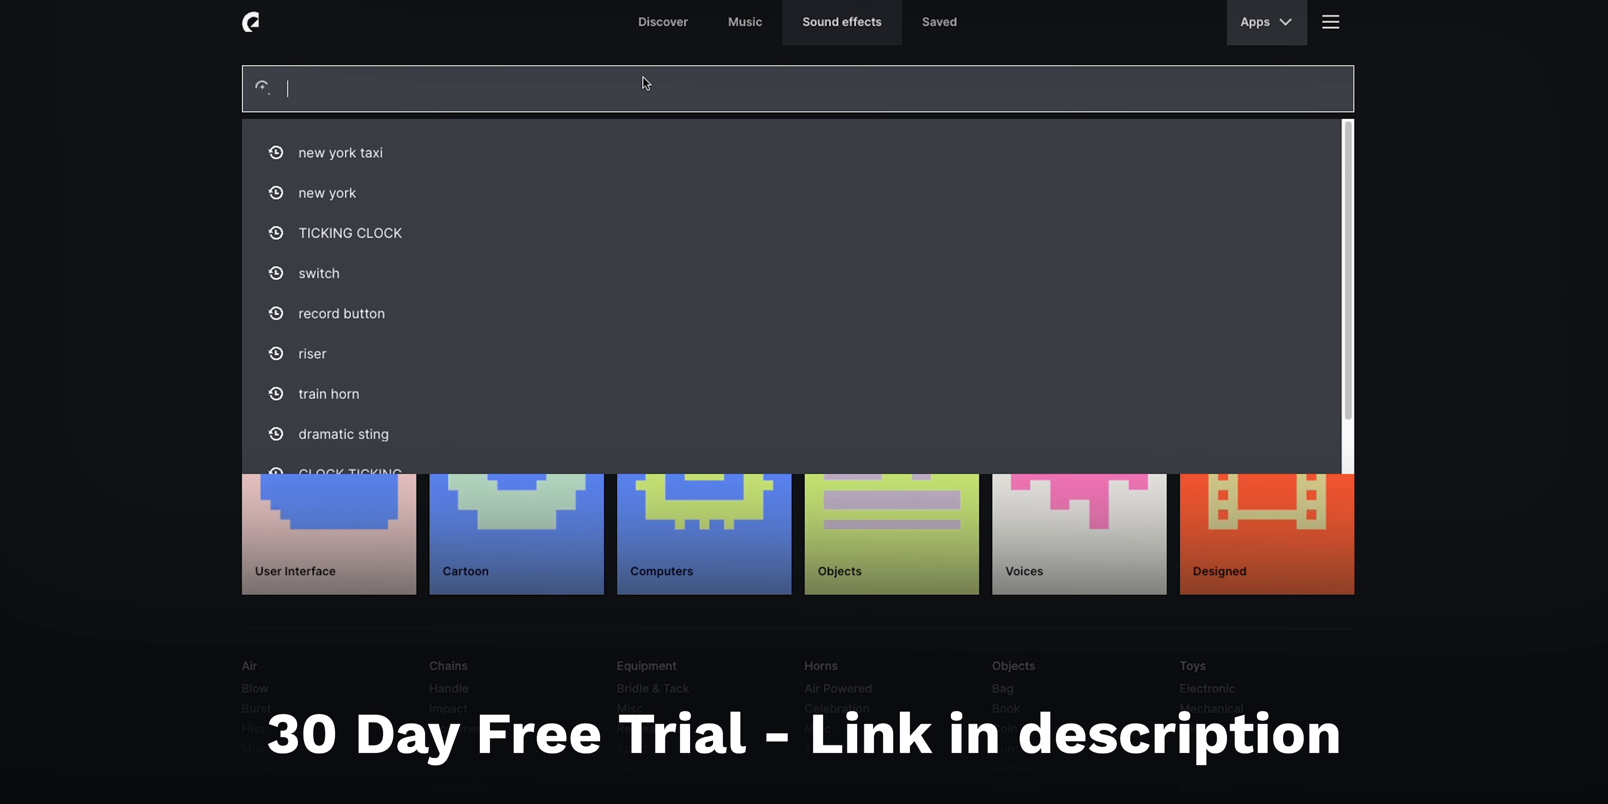
- Rerun the recent 'new york' sound search and preview City, NYC, Broad Street 02
click(326, 192)
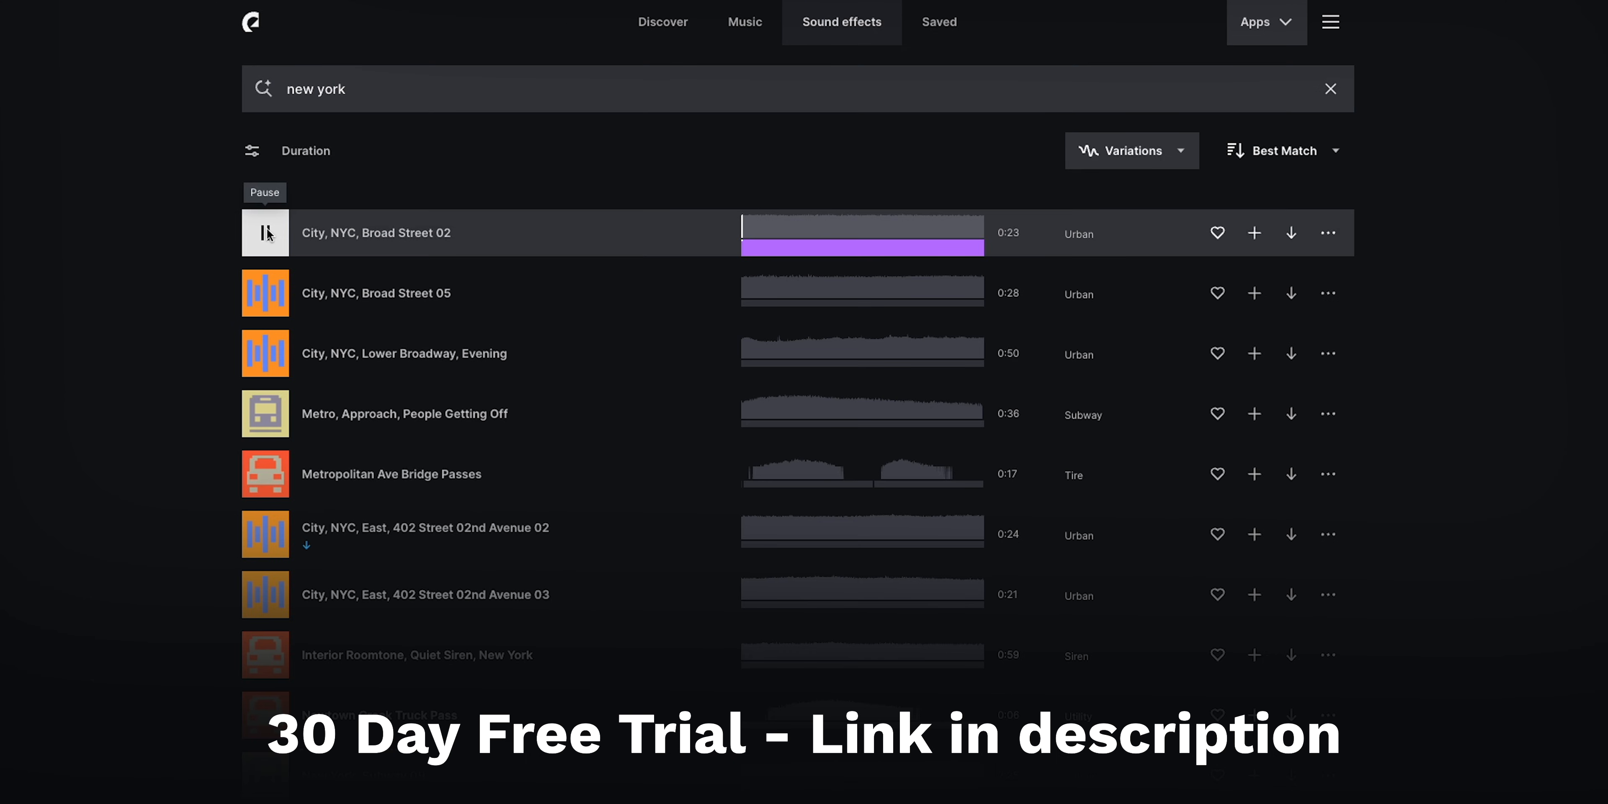
click(1290, 233)
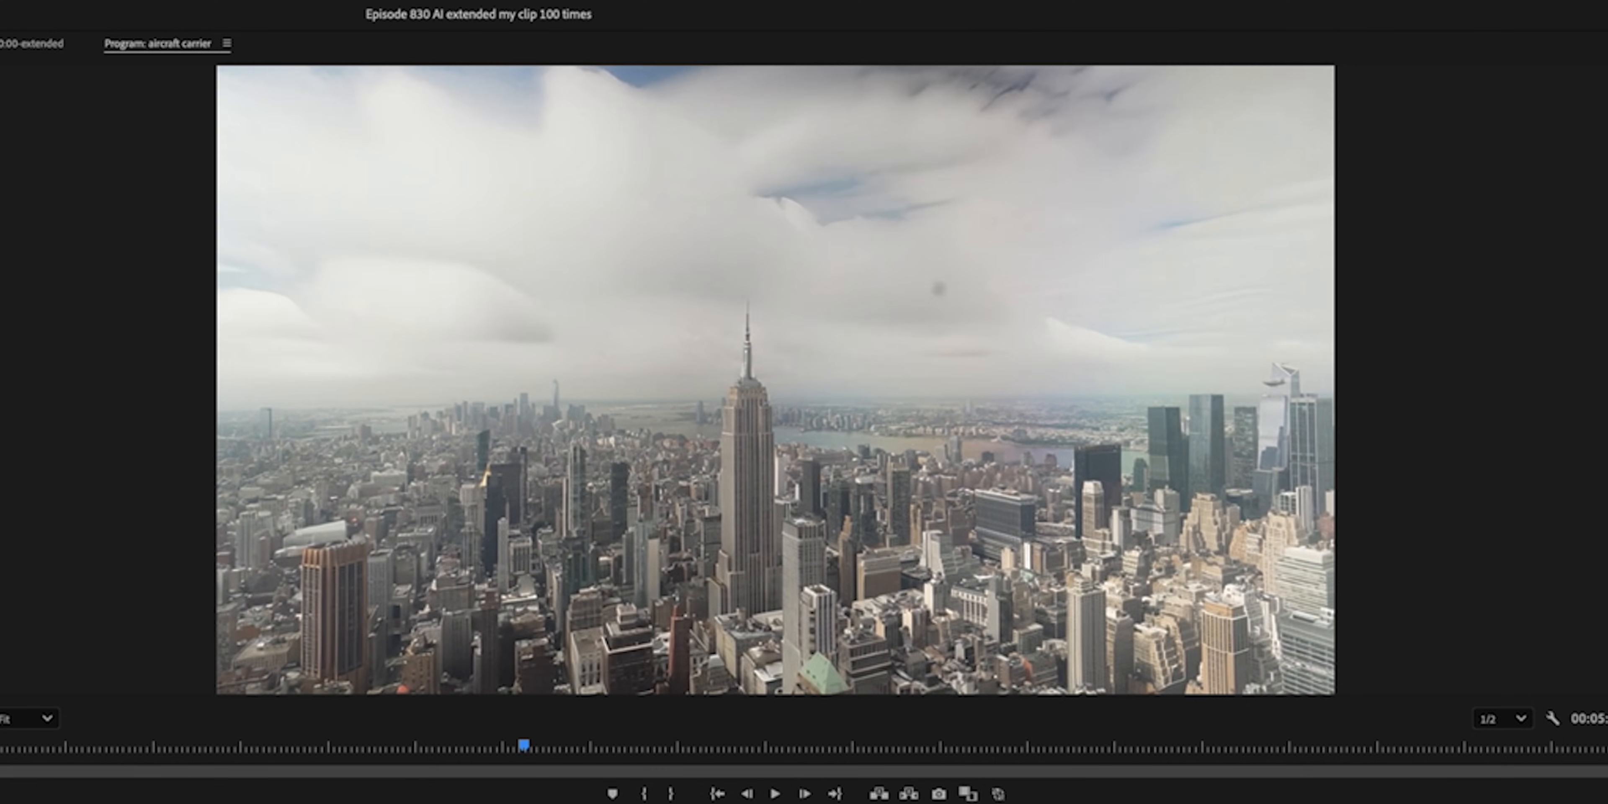
mouse_move(906, 319)
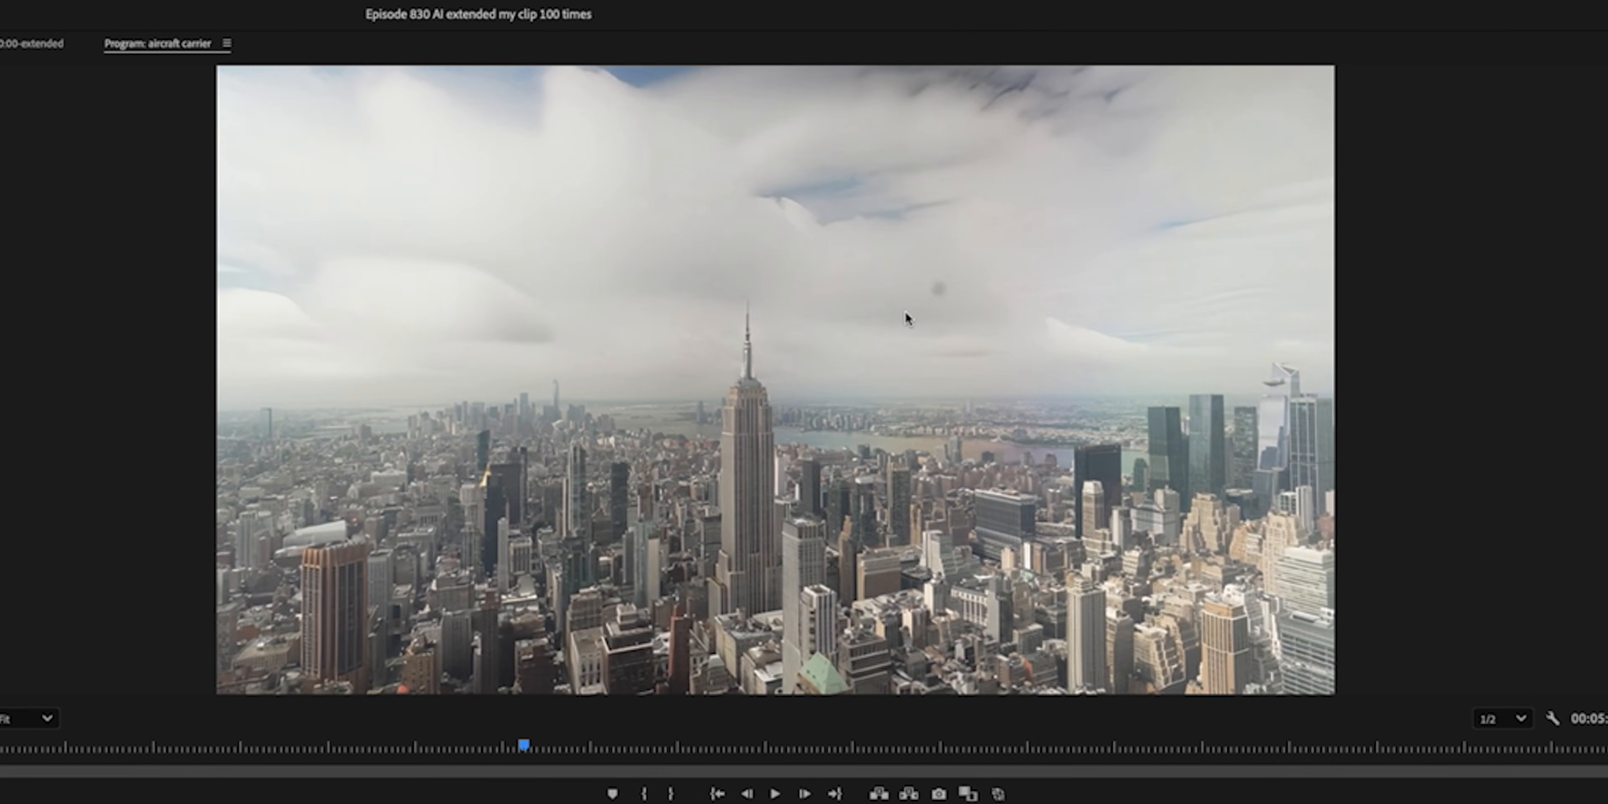
mouse_move(673, 613)
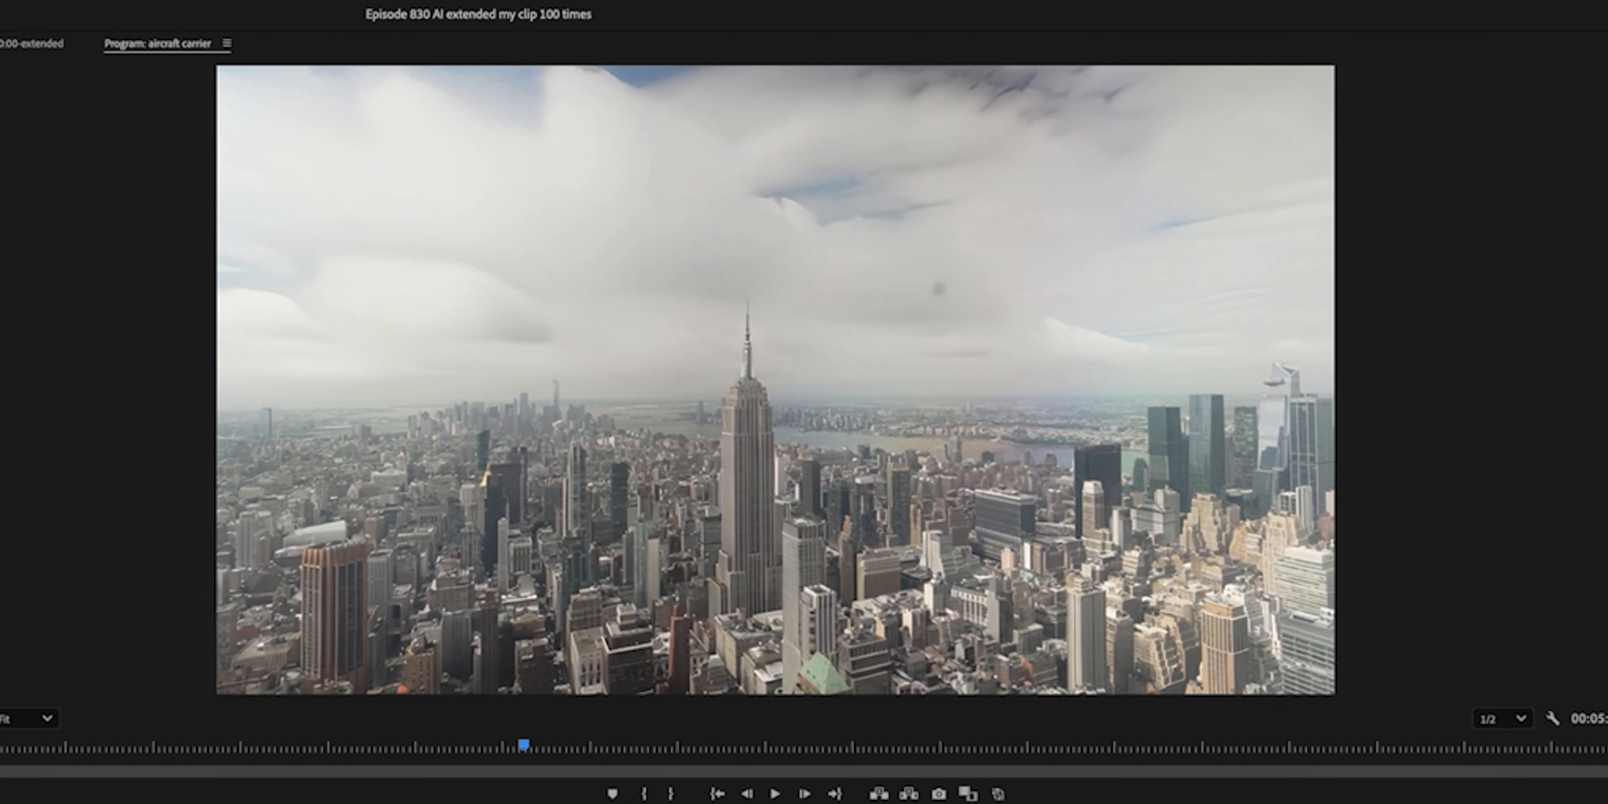
- Play the New York skyline time lapse and watch its sky smear into AI-warped clouds
click(804, 793)
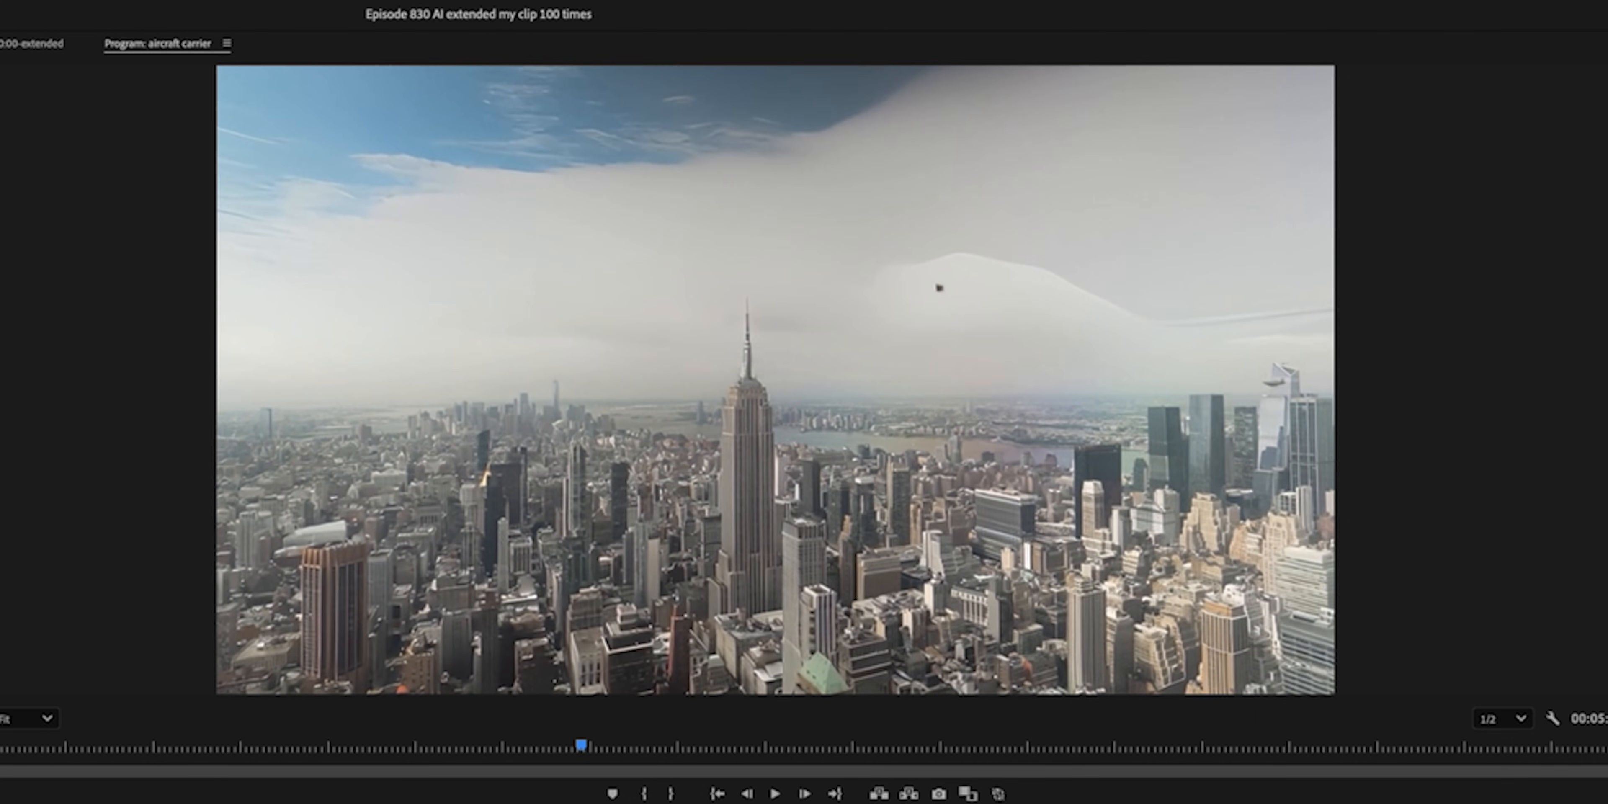
mouse_move(981, 279)
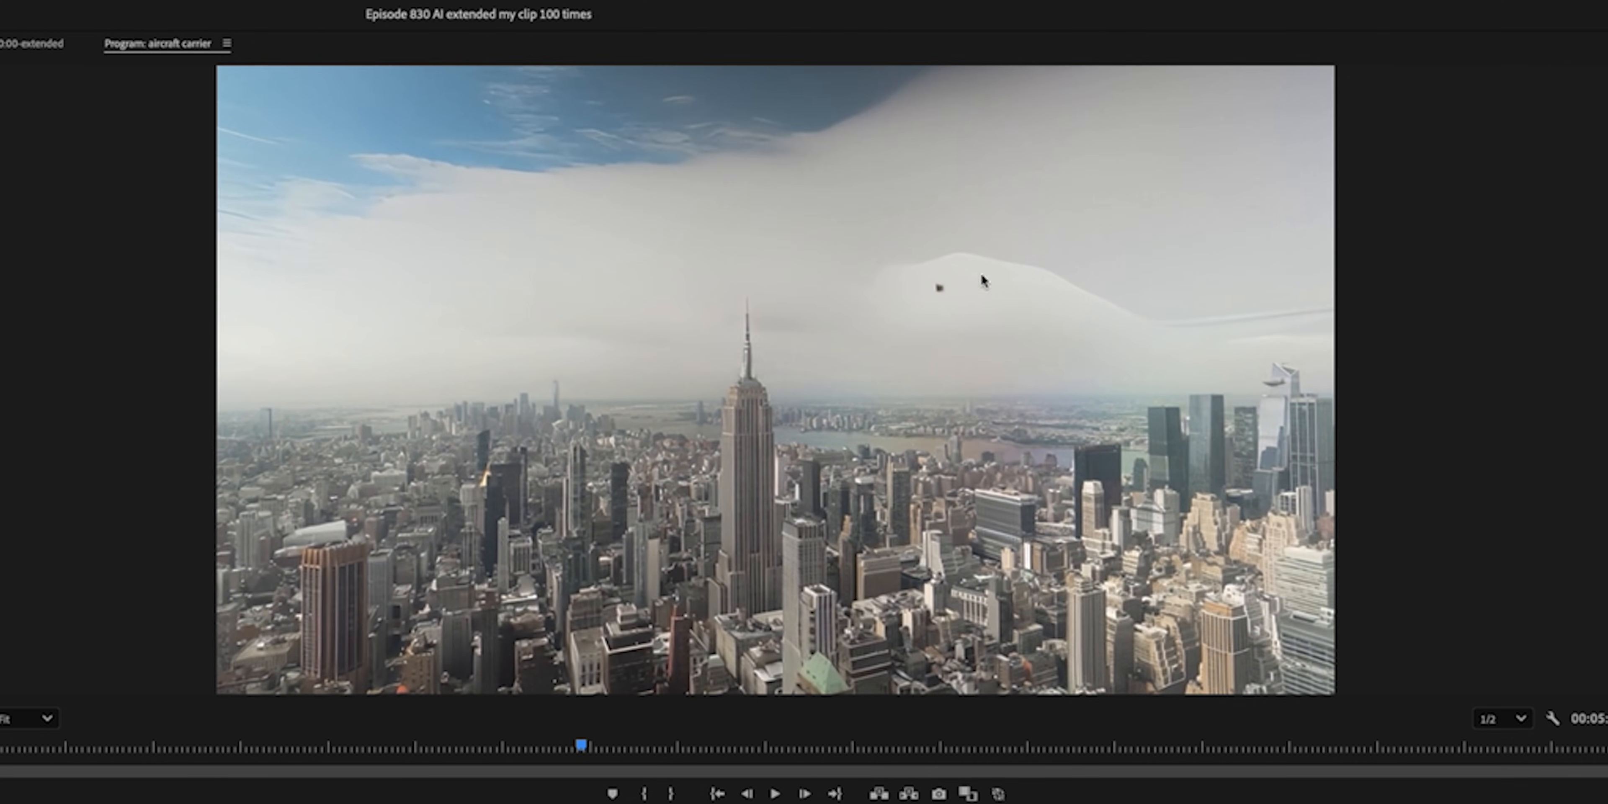
mouse_move(946, 292)
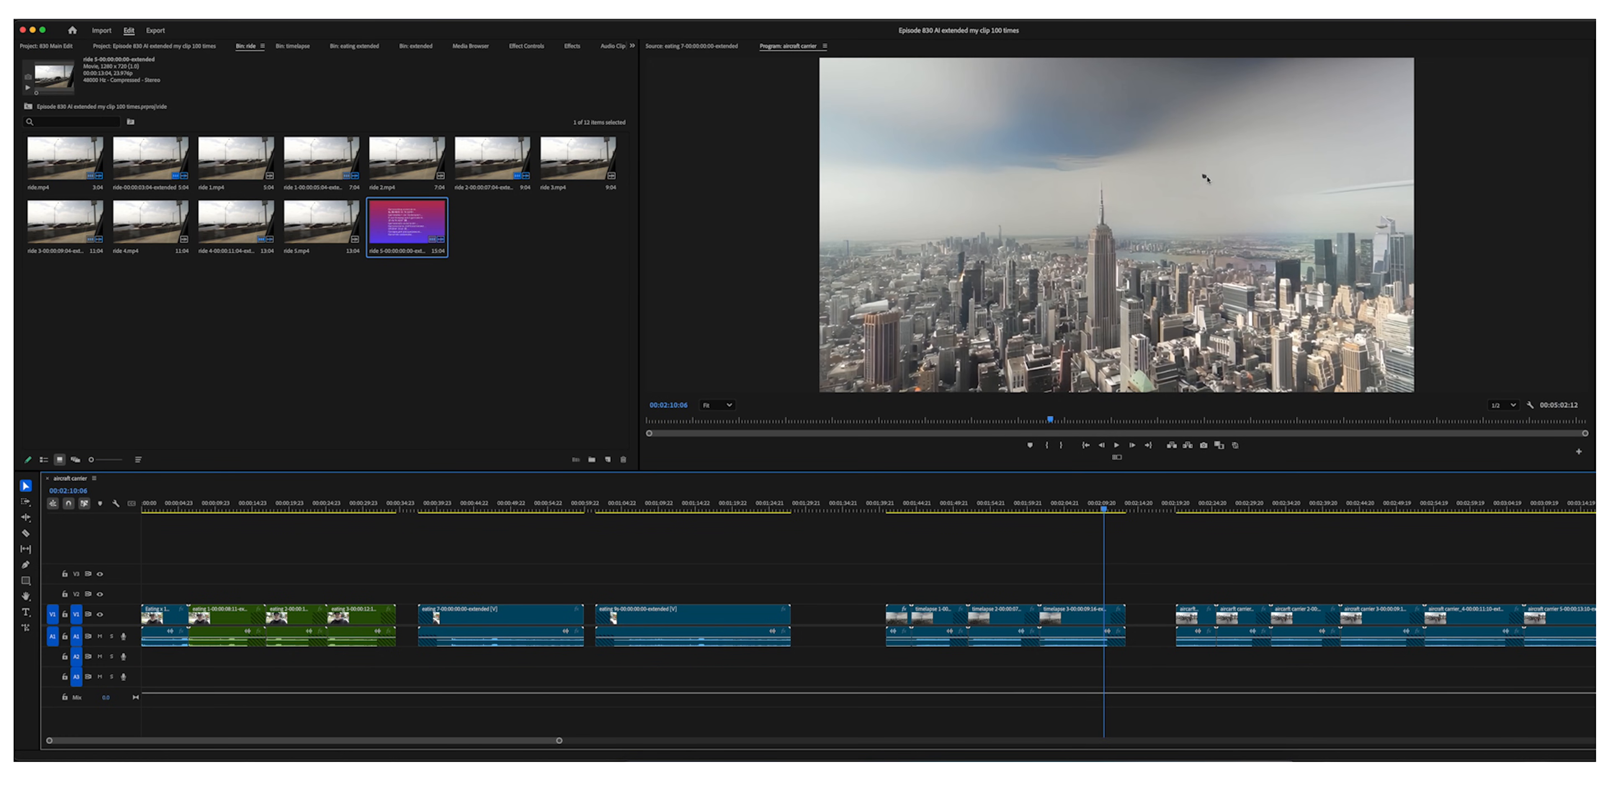
mouse_move(1182, 288)
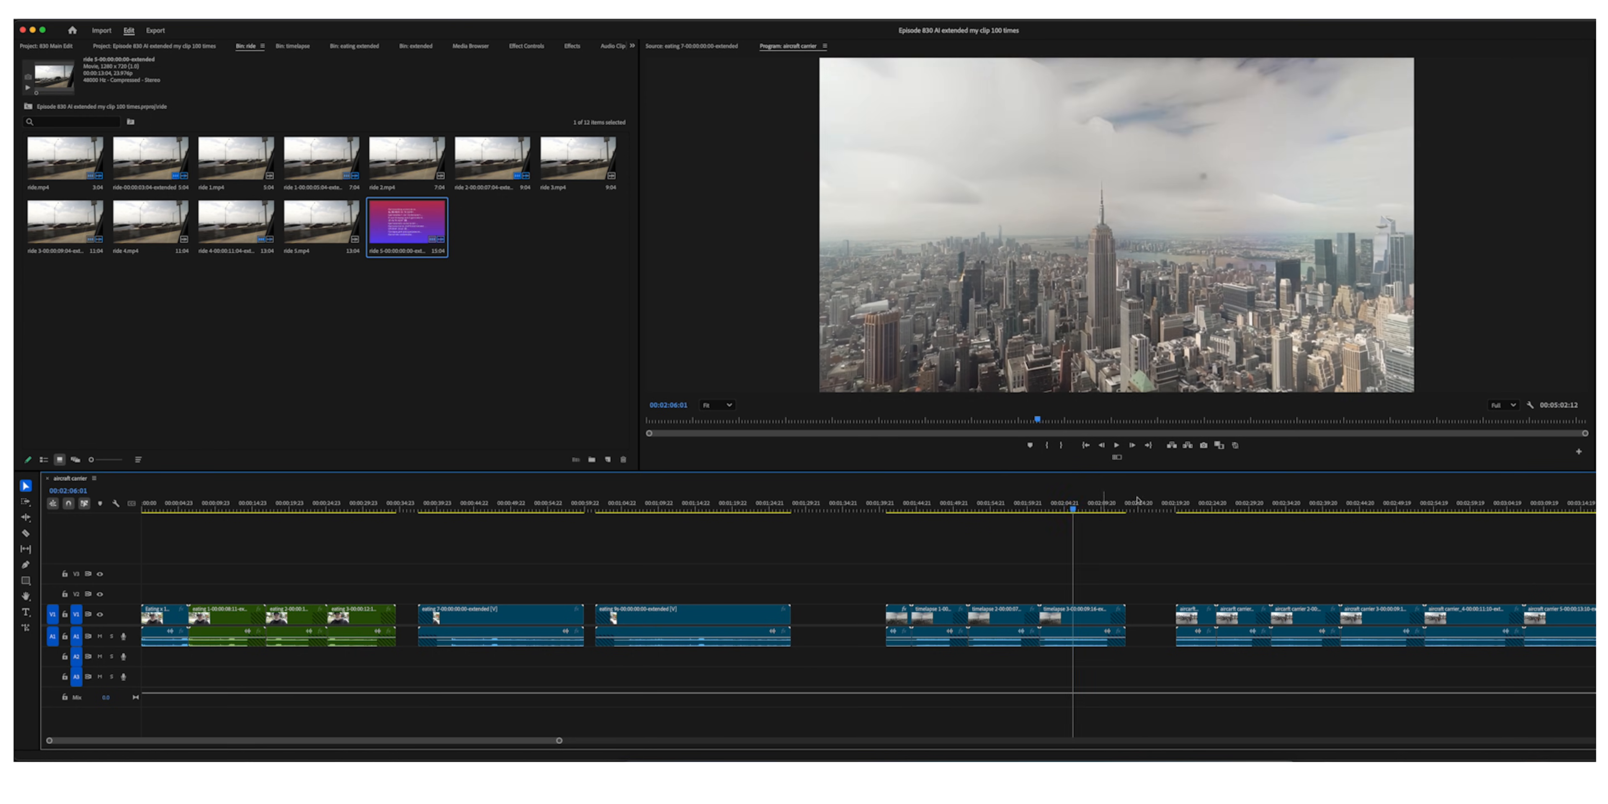
mouse_move(1022, 493)
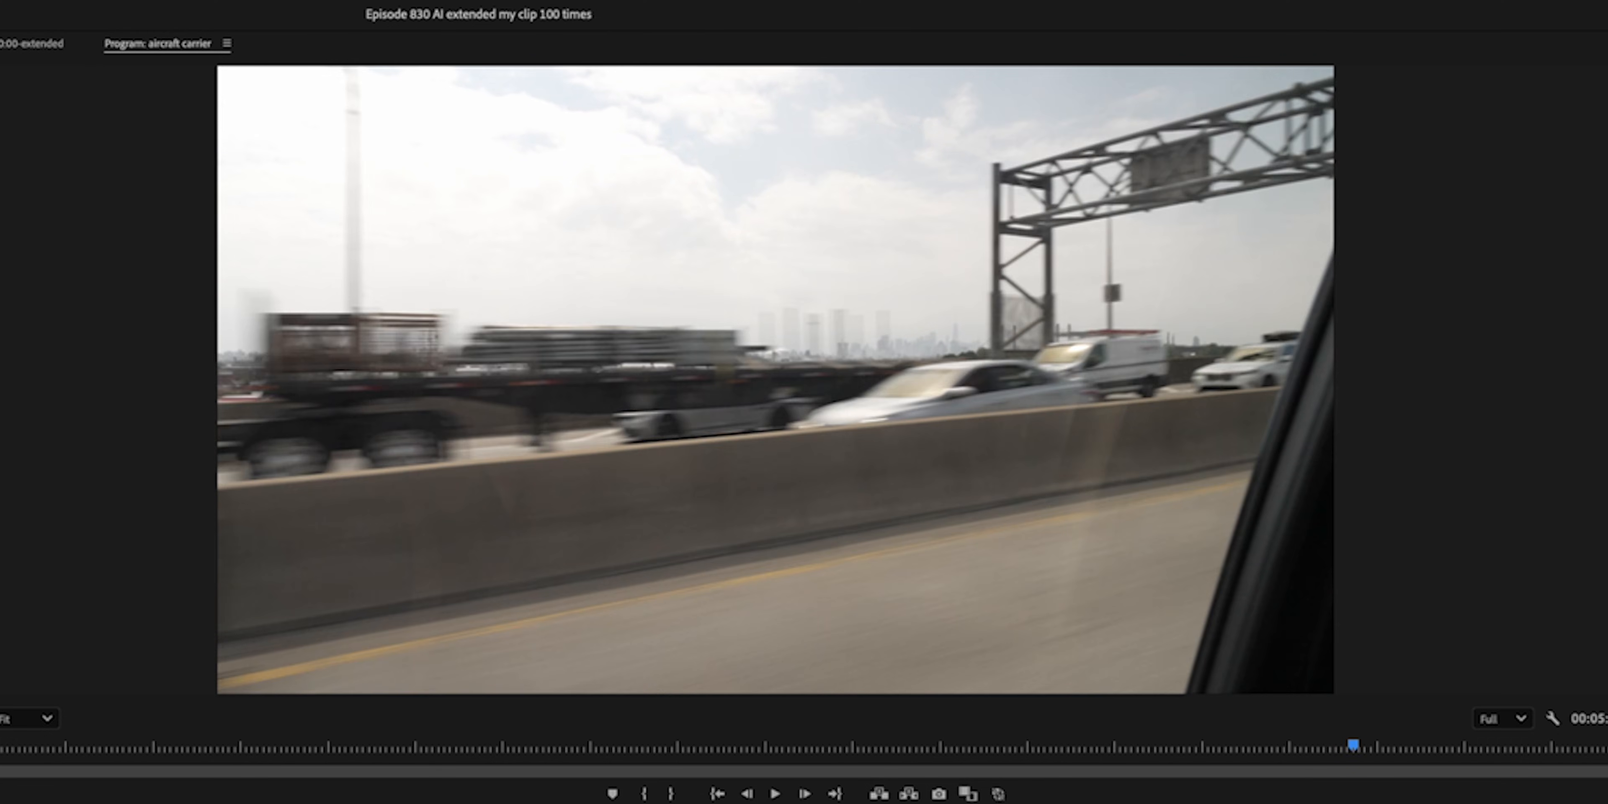
- Play the highway drive clip into its extension where passing cars blur into smeared shapes
click(775, 793)
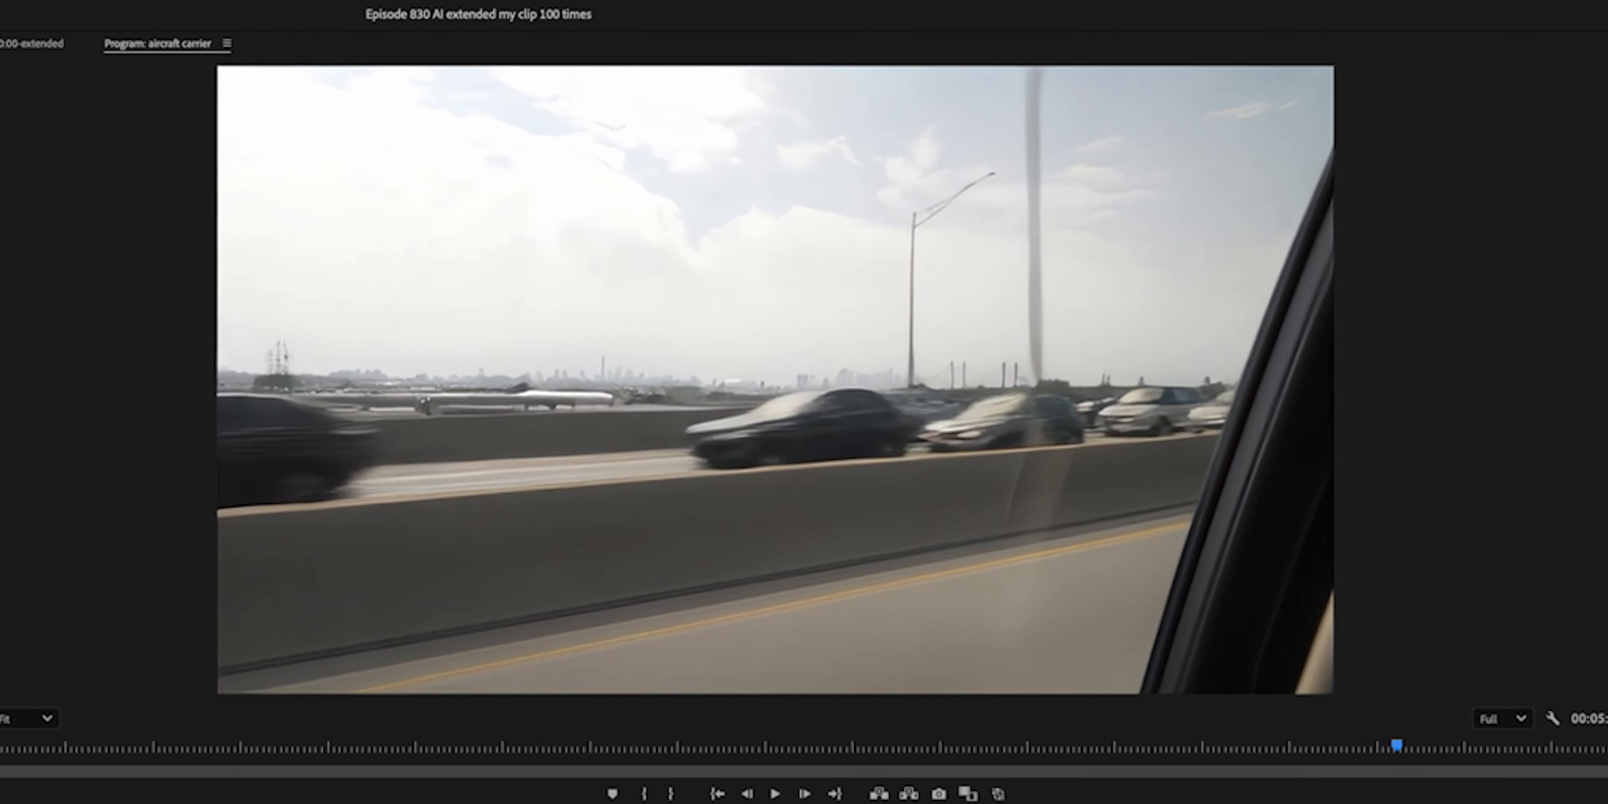
click(775, 793)
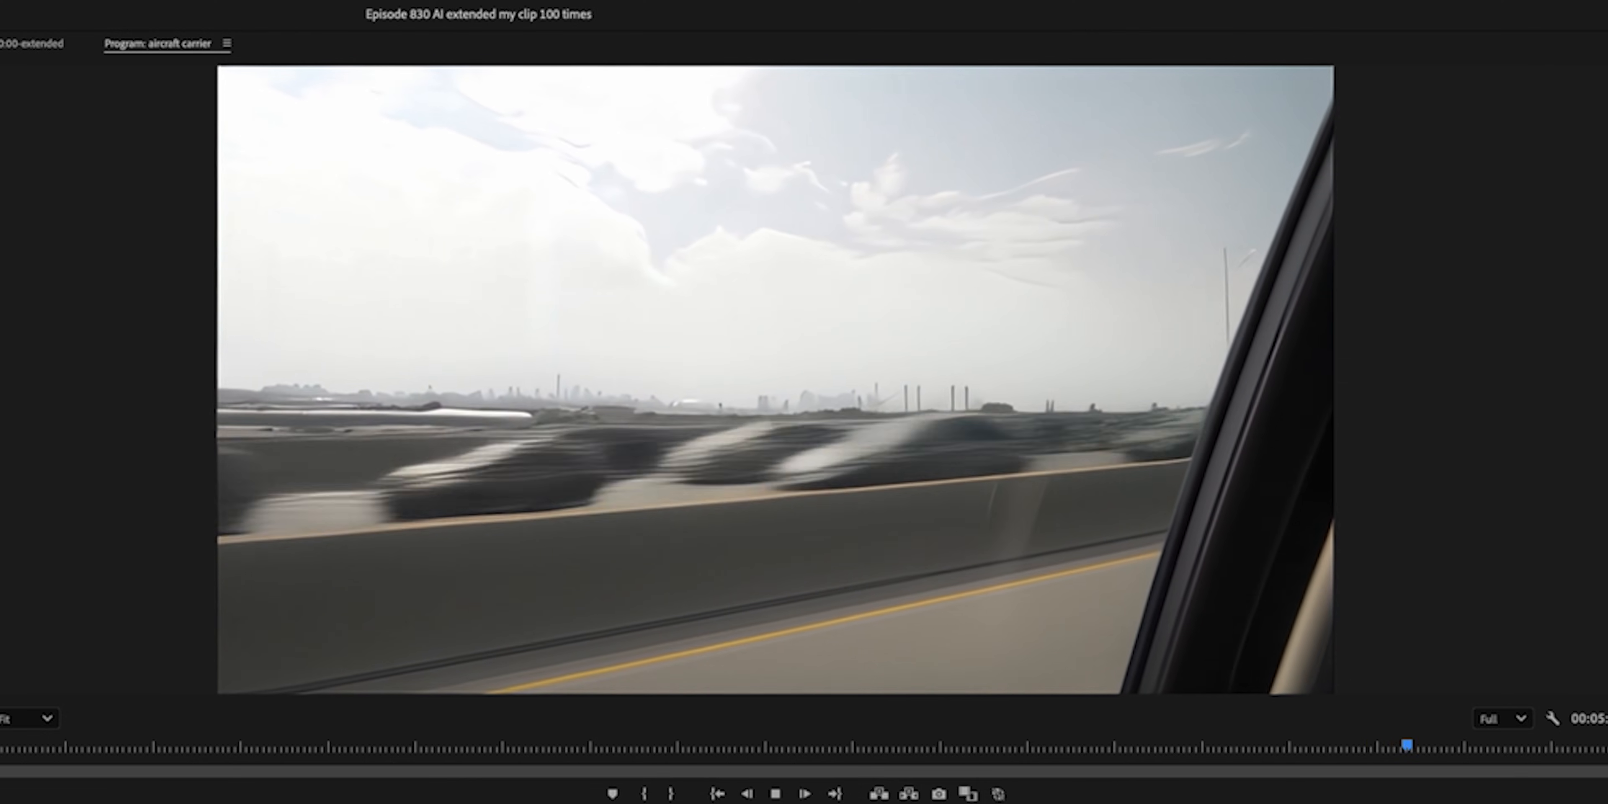
click(804, 793)
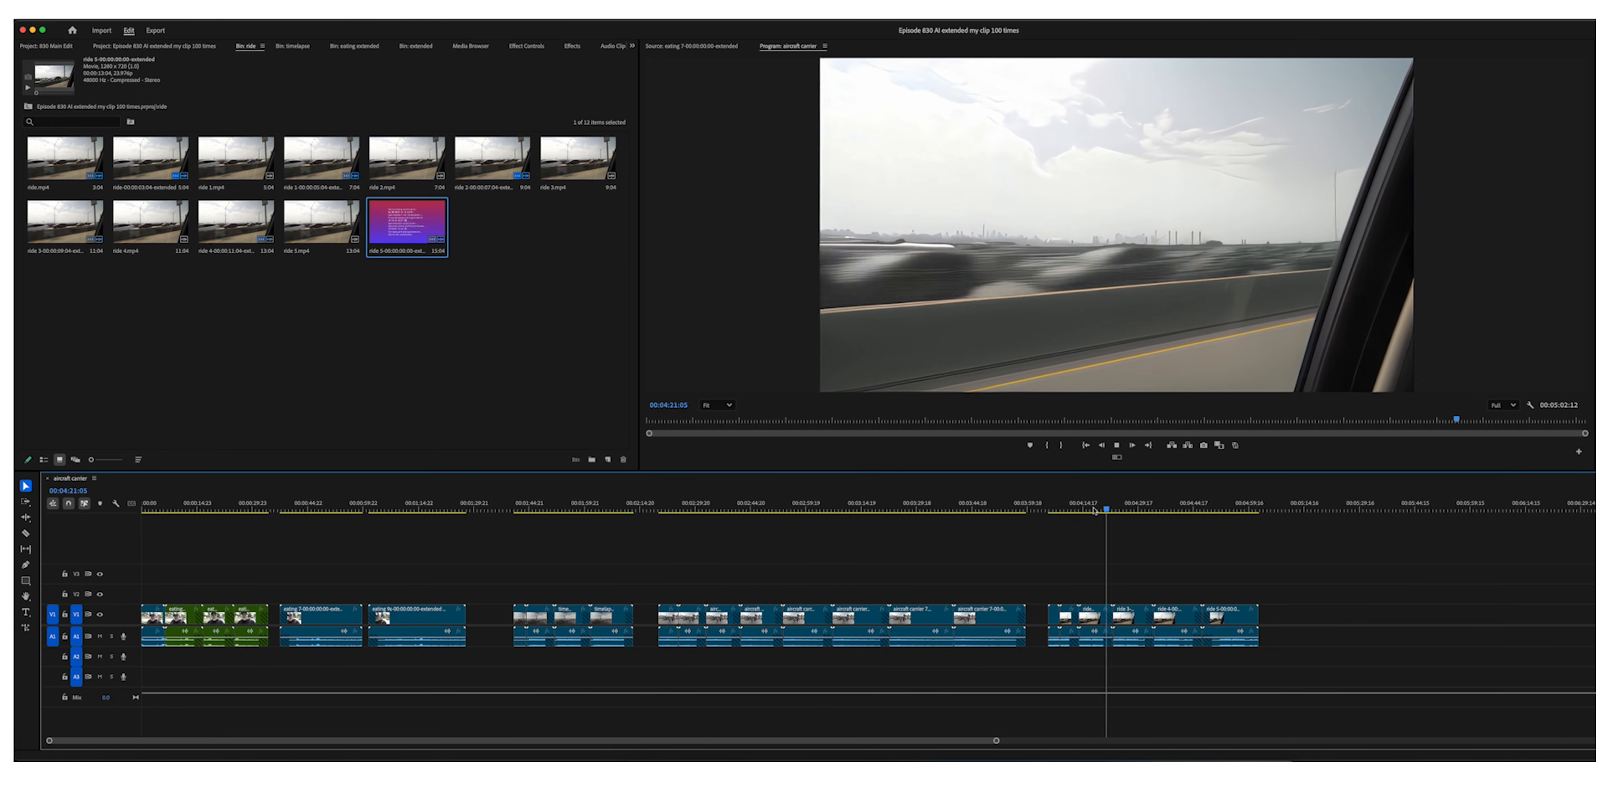
- Move the playhead back into the car-ride clip and replay from sharp traffic into the smeared frames
click(1125, 502)
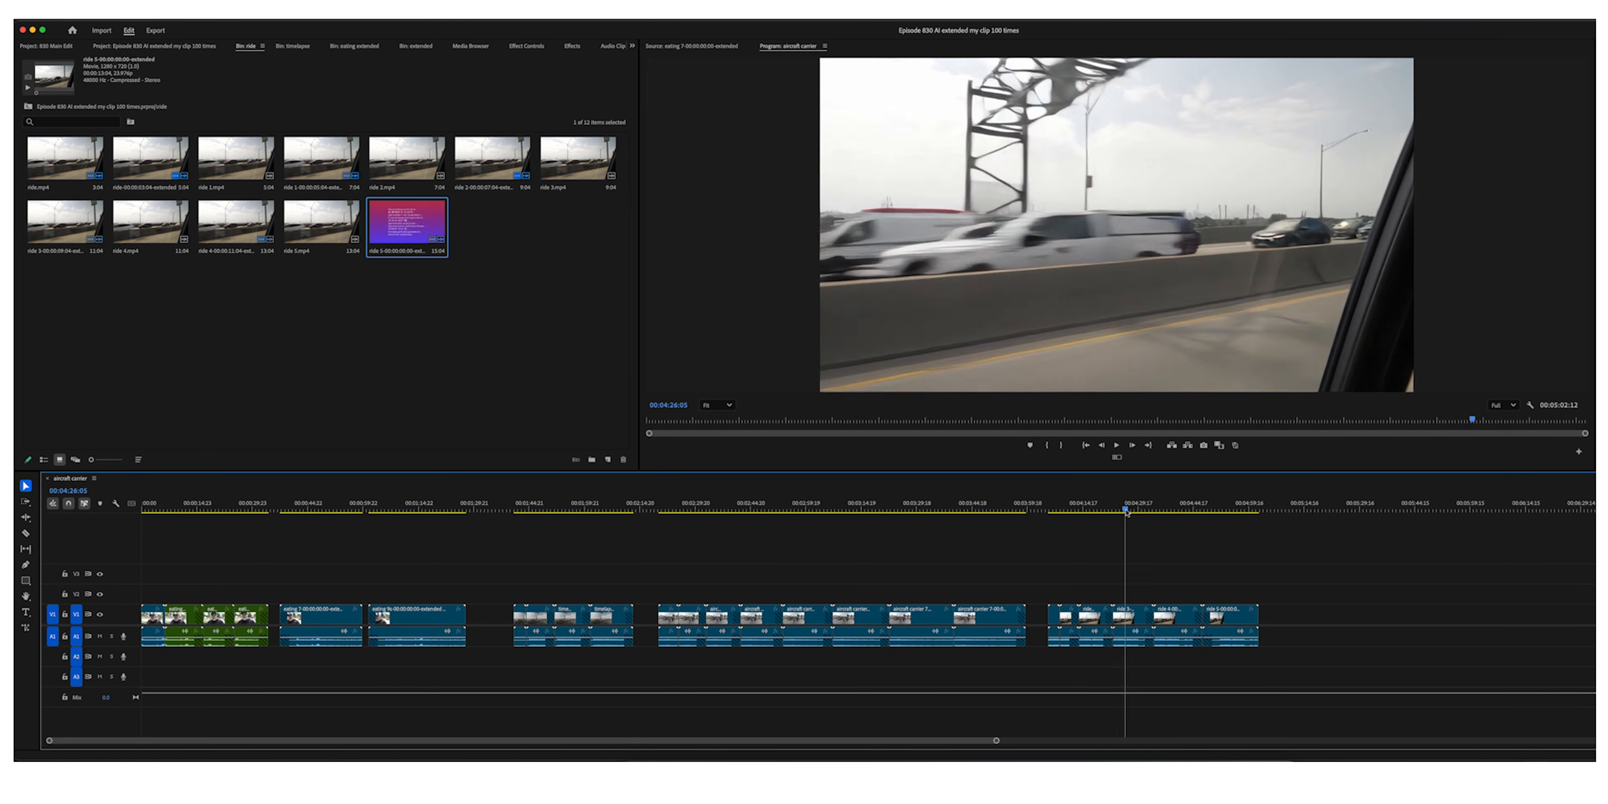
click(1138, 502)
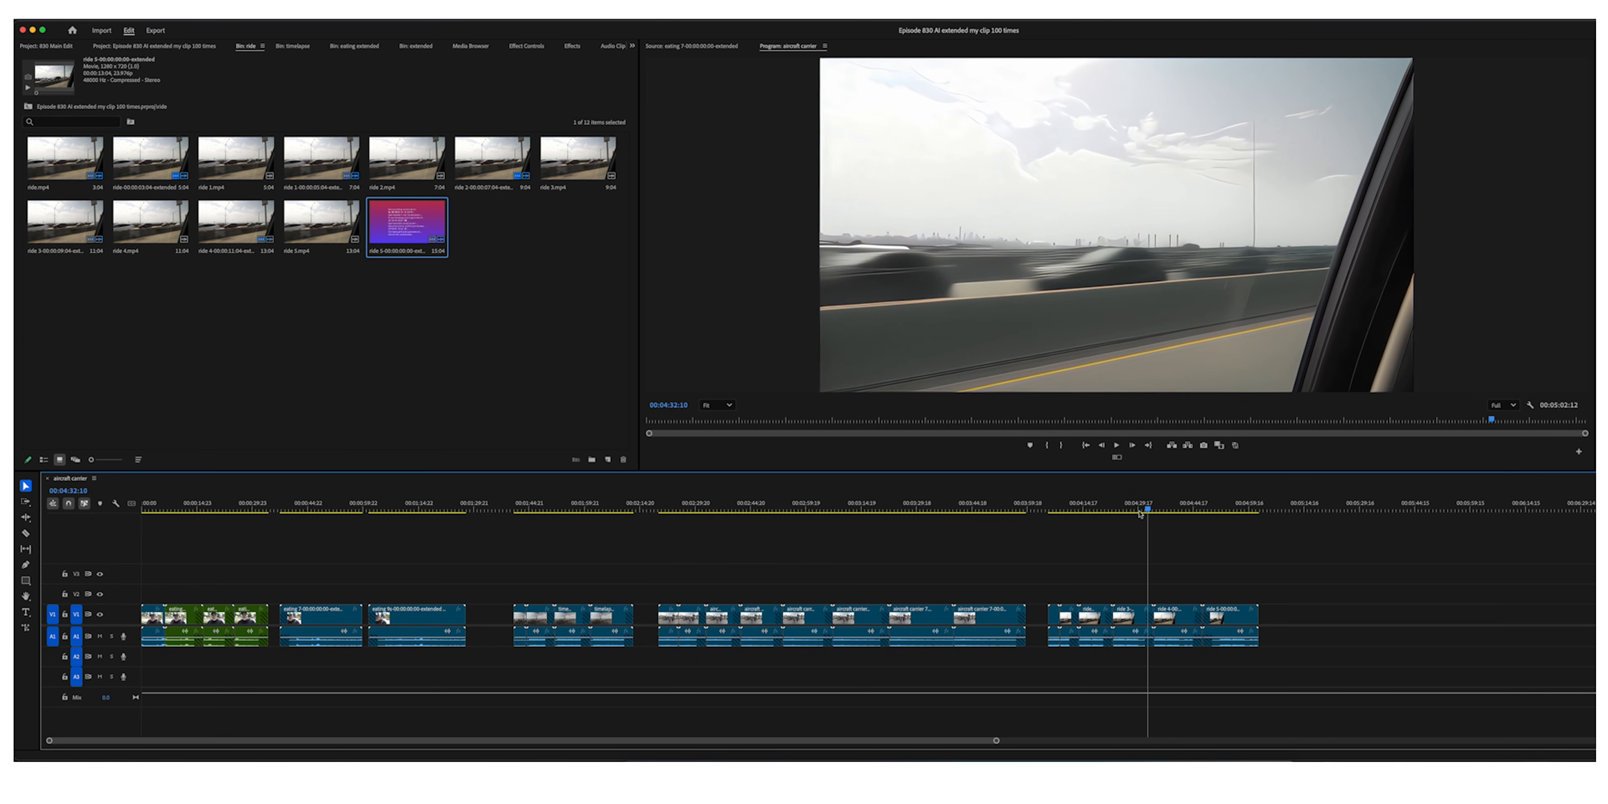
mouse_move(1284, 369)
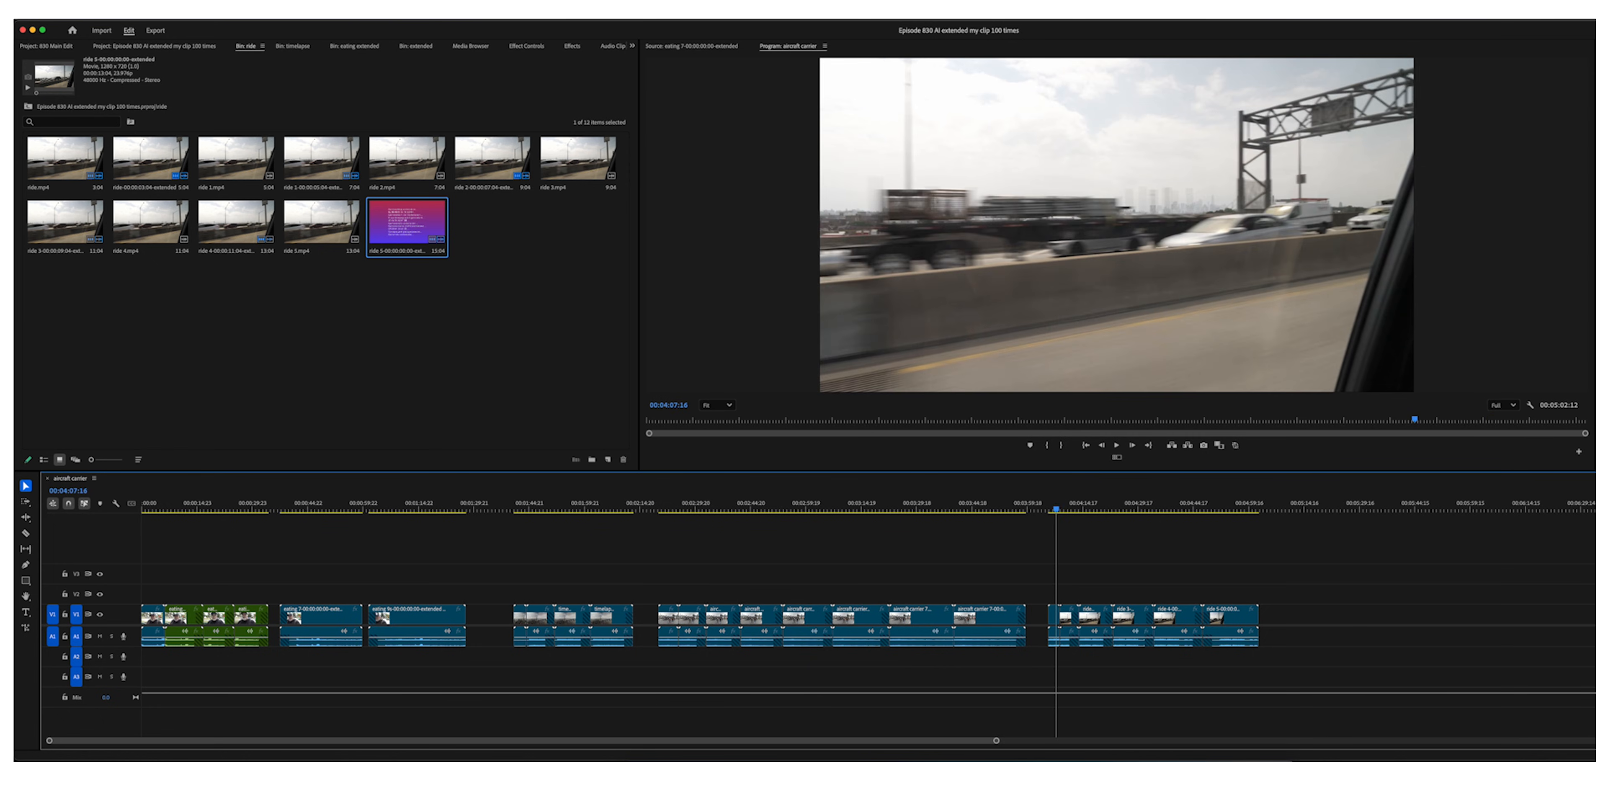
click(1188, 502)
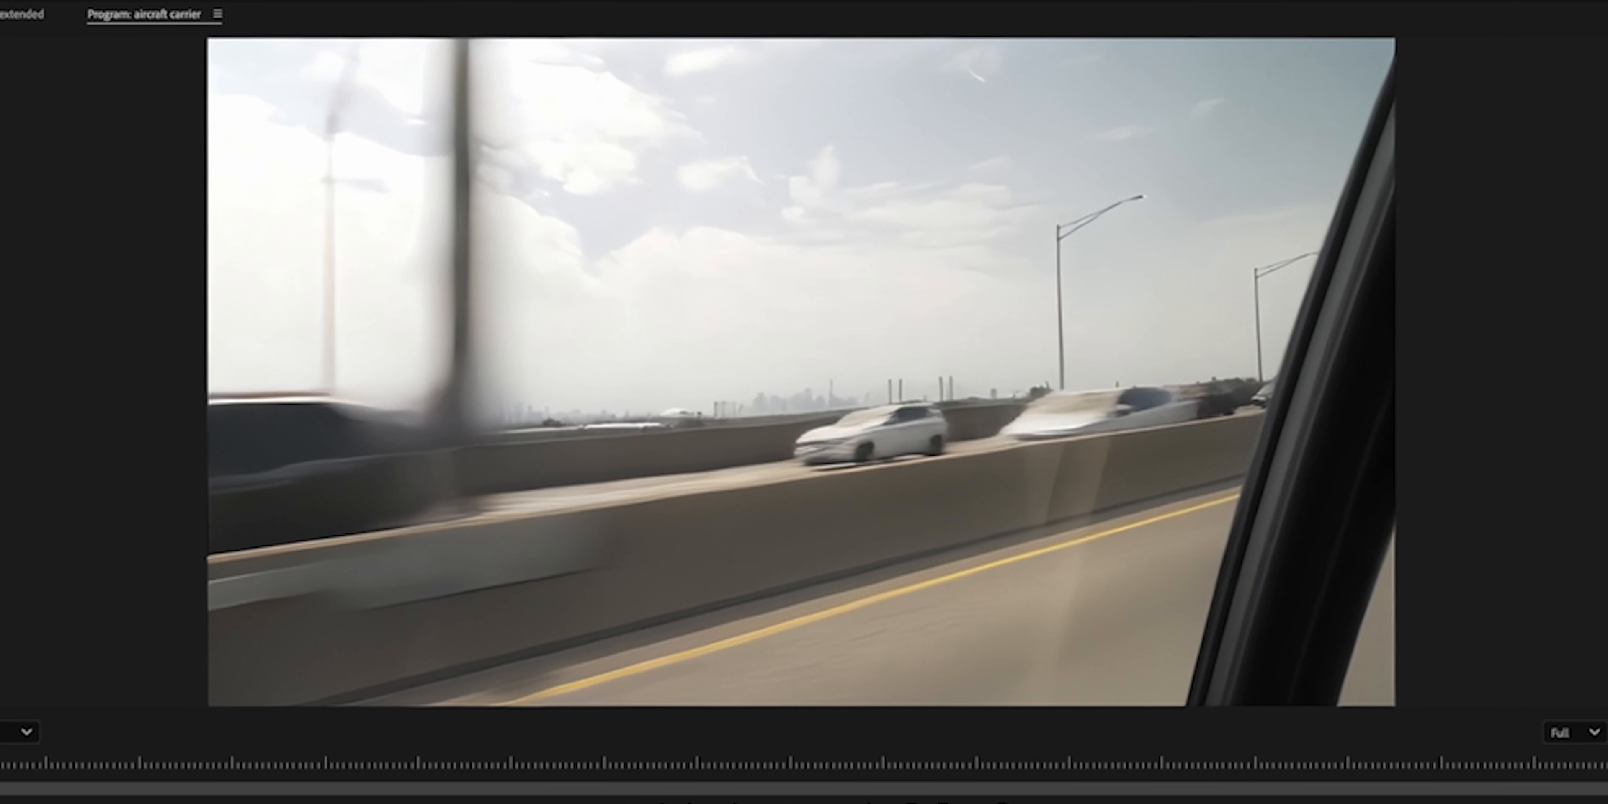
- Jump to the Intrepid deck footage and play into the extension where tourists turn painterly
click(786, 757)
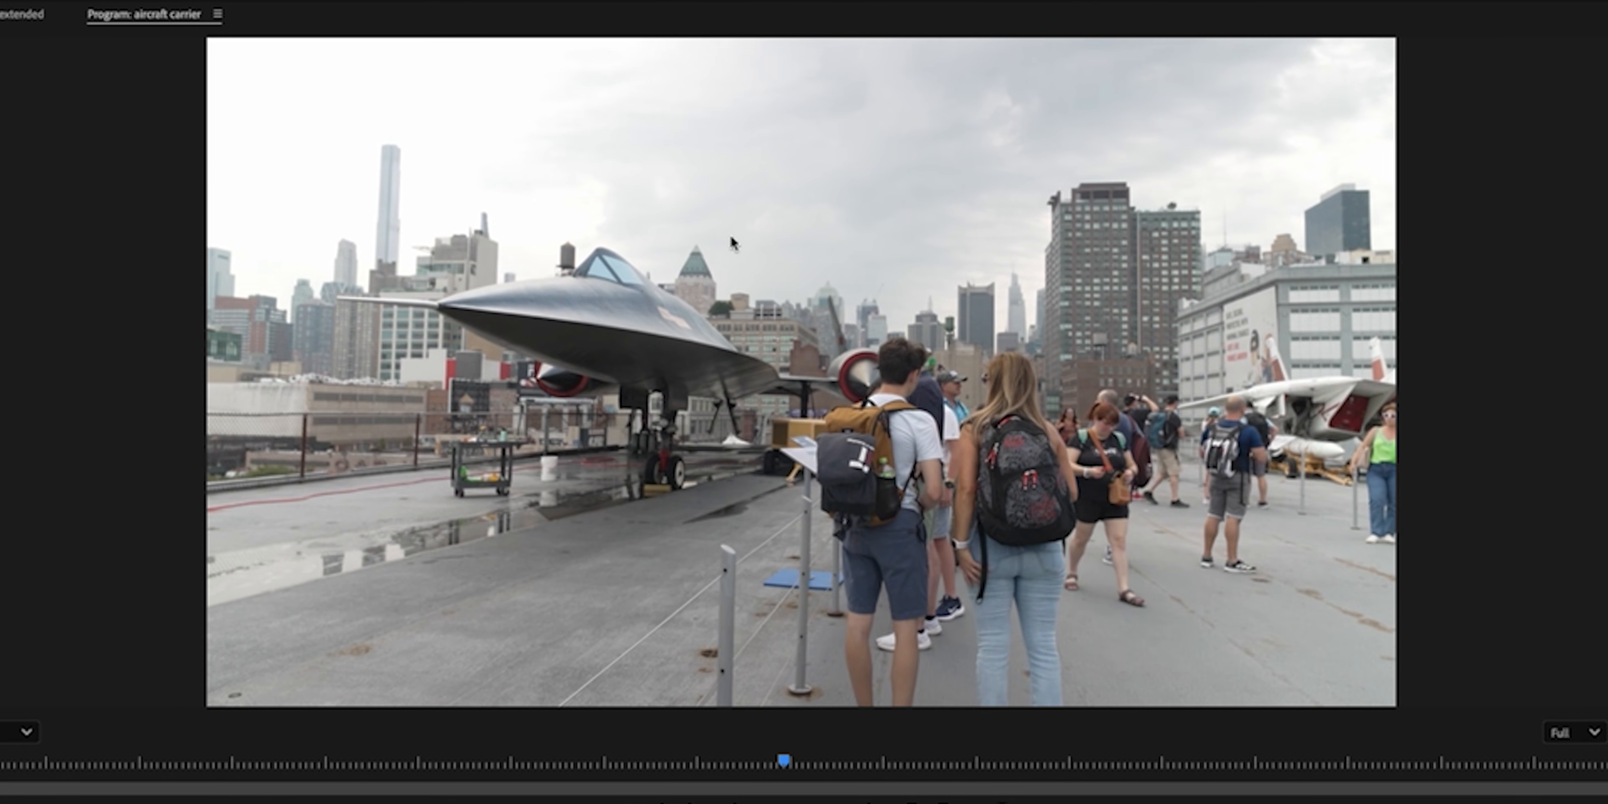
click(785, 759)
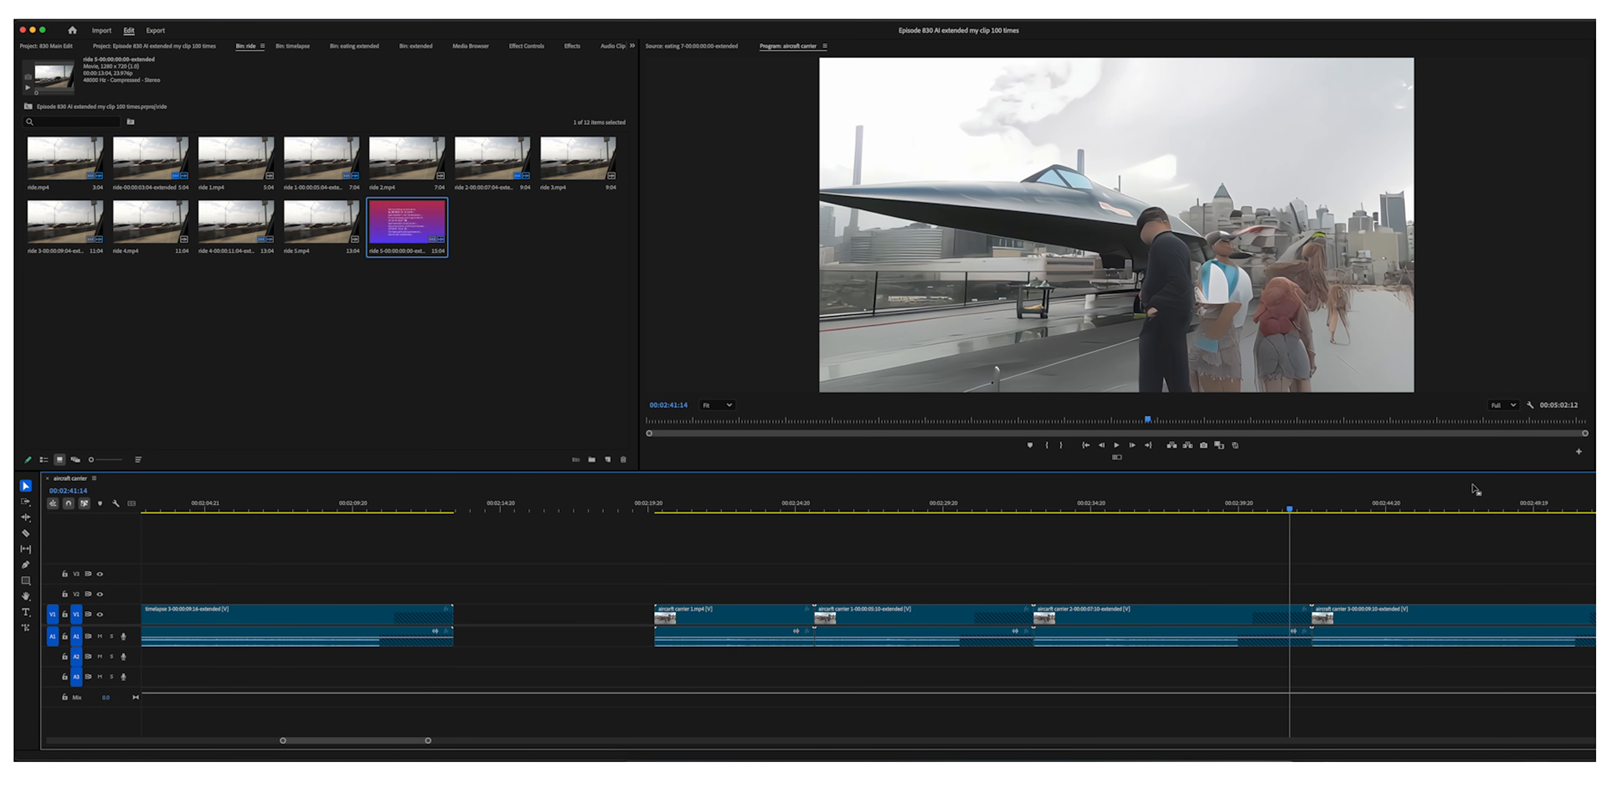
- Return to the deck clip's original footage, then skip ahead into its cartoonish generated frames
click(1528, 509)
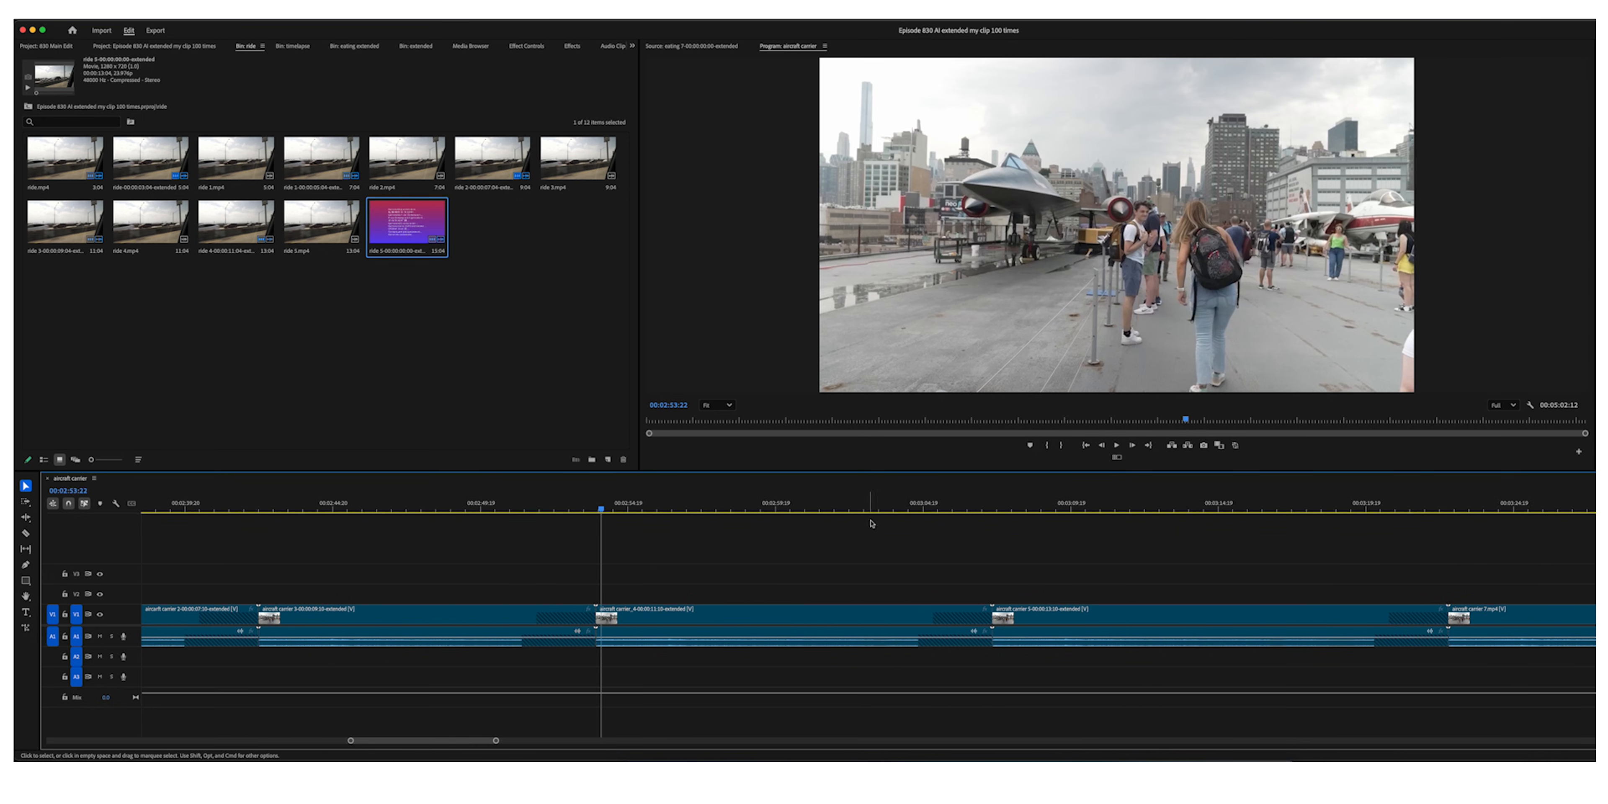
click(899, 510)
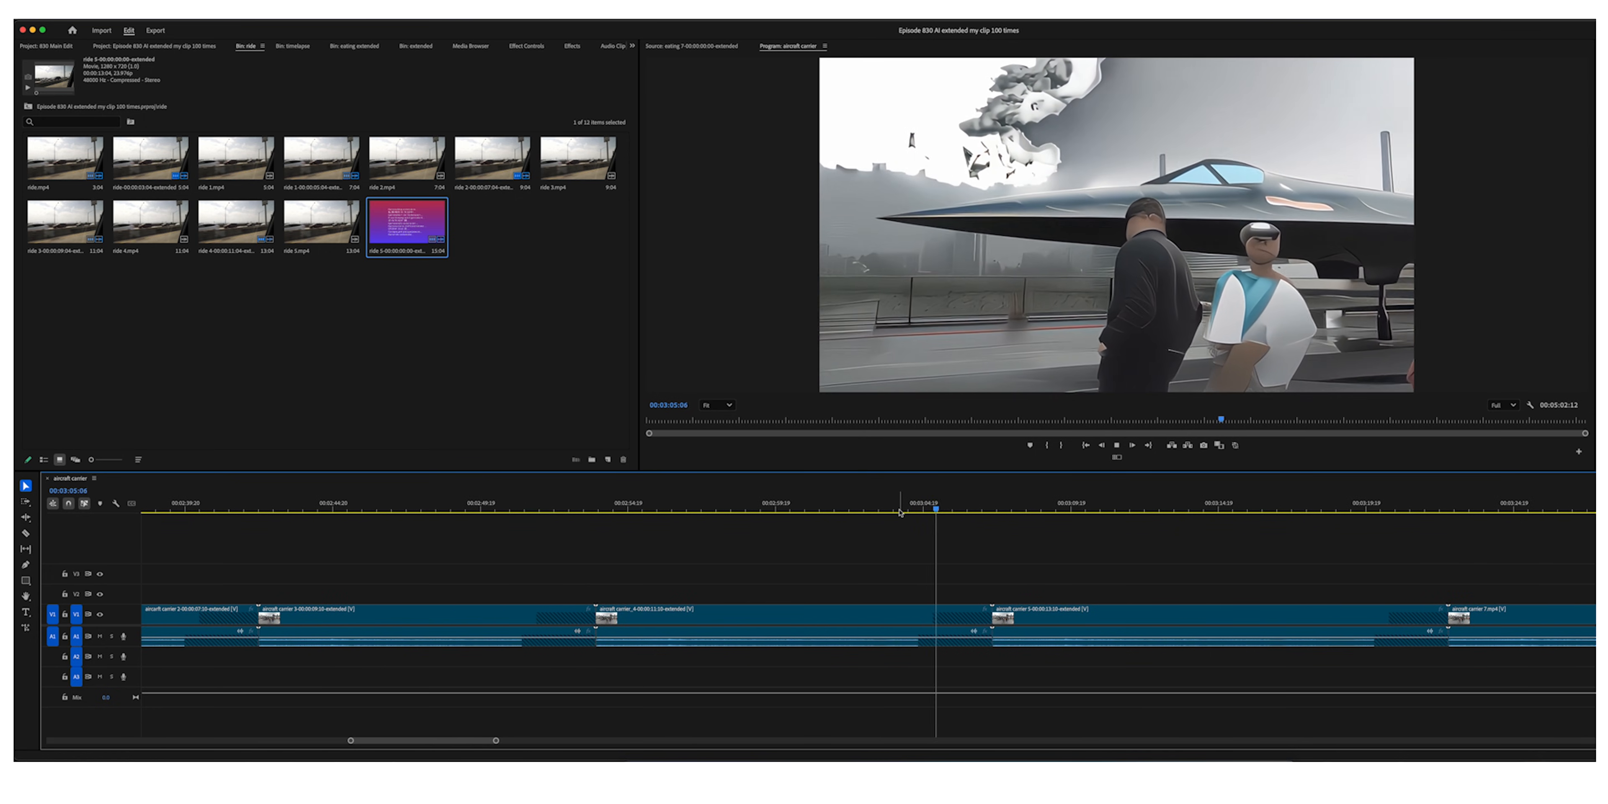